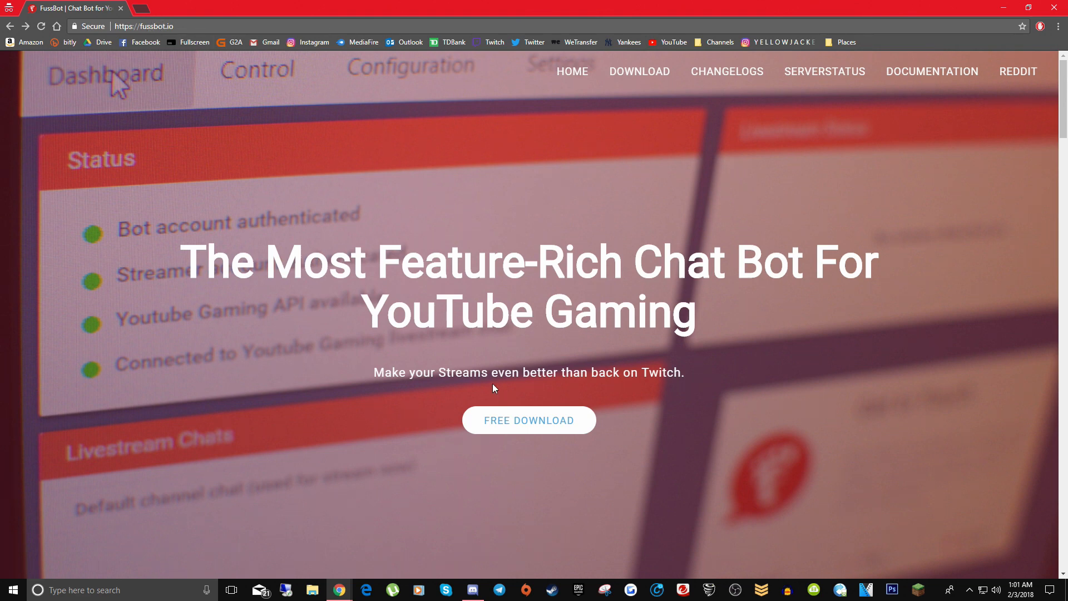
Step: Use FREE DOWNLOAD on fussbot.io to reach the x64/x86 EU and US download page
click(528, 419)
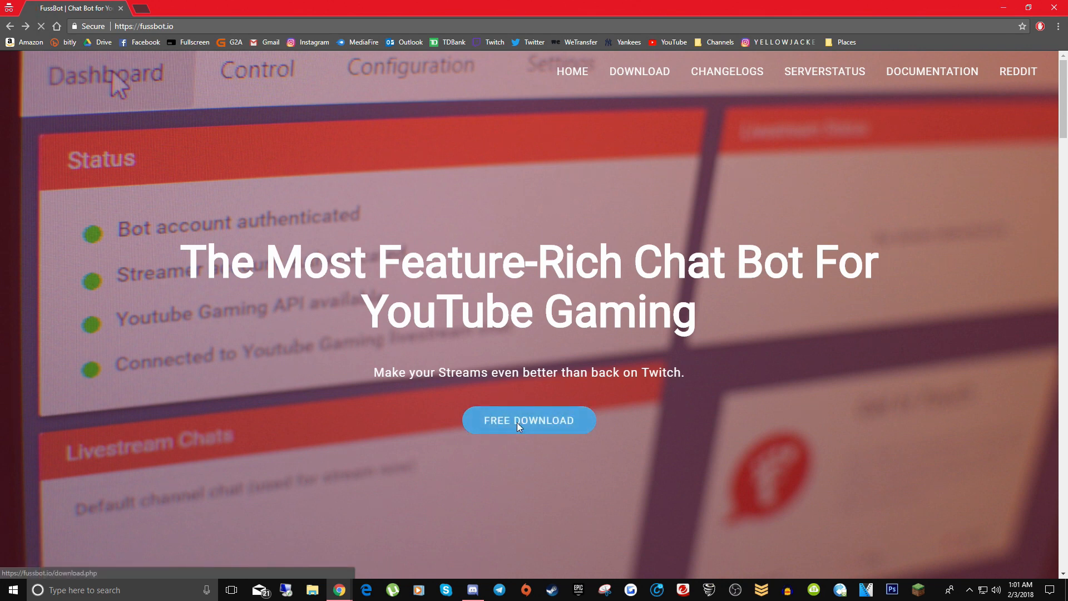
click(529, 421)
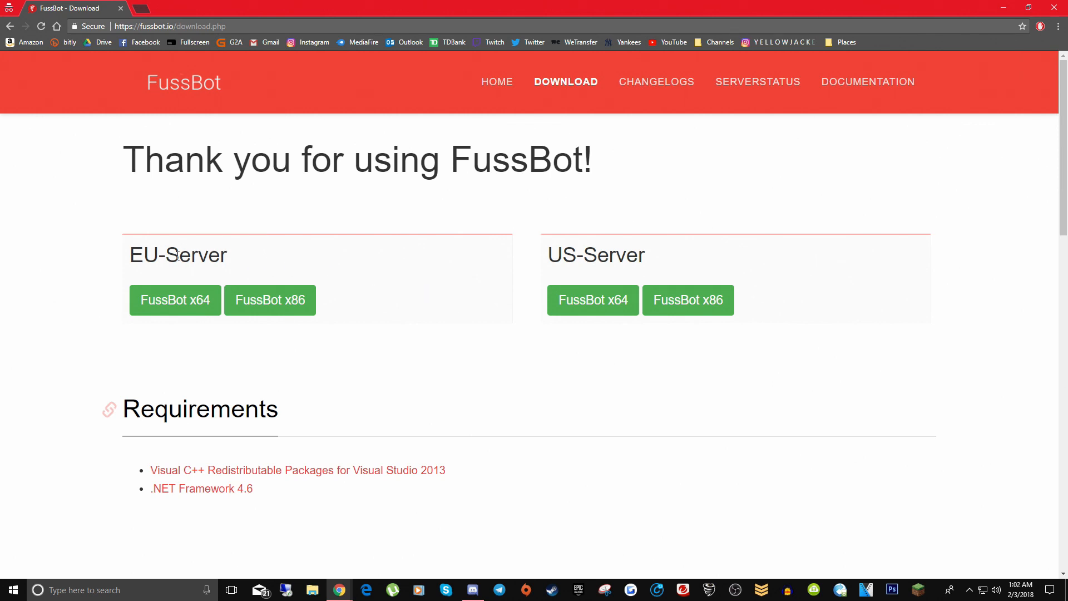
mouse_move(625, 255)
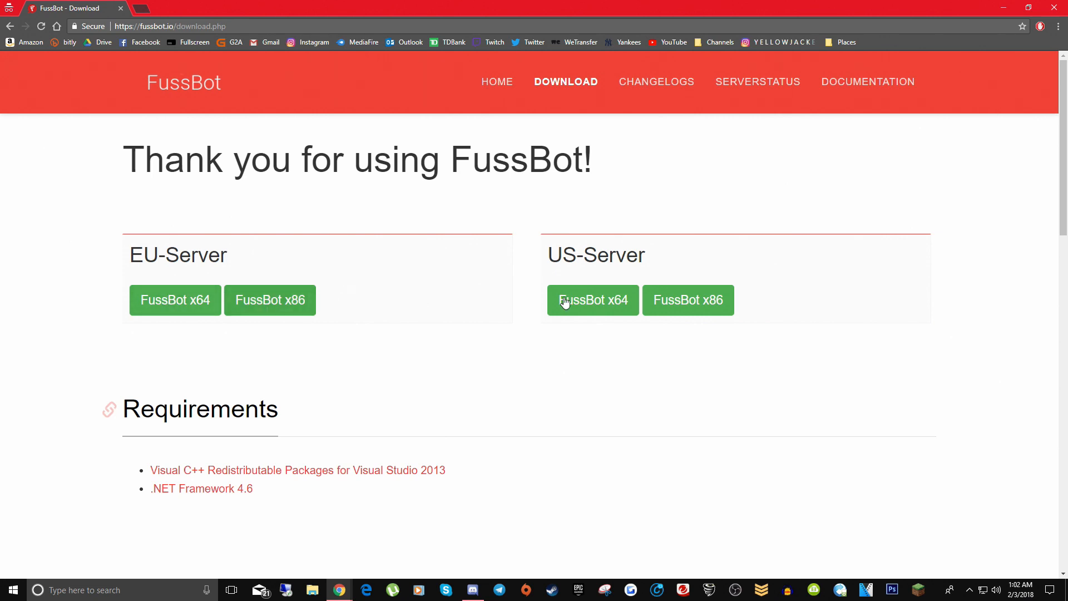
mouse_move(175, 300)
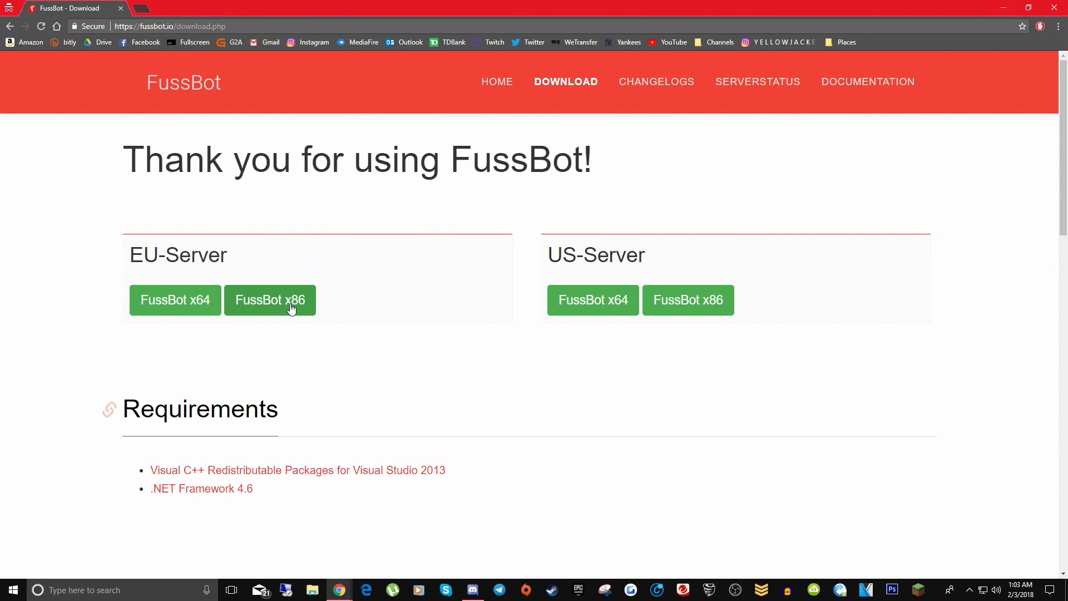
mouse_move(286, 311)
text(this)
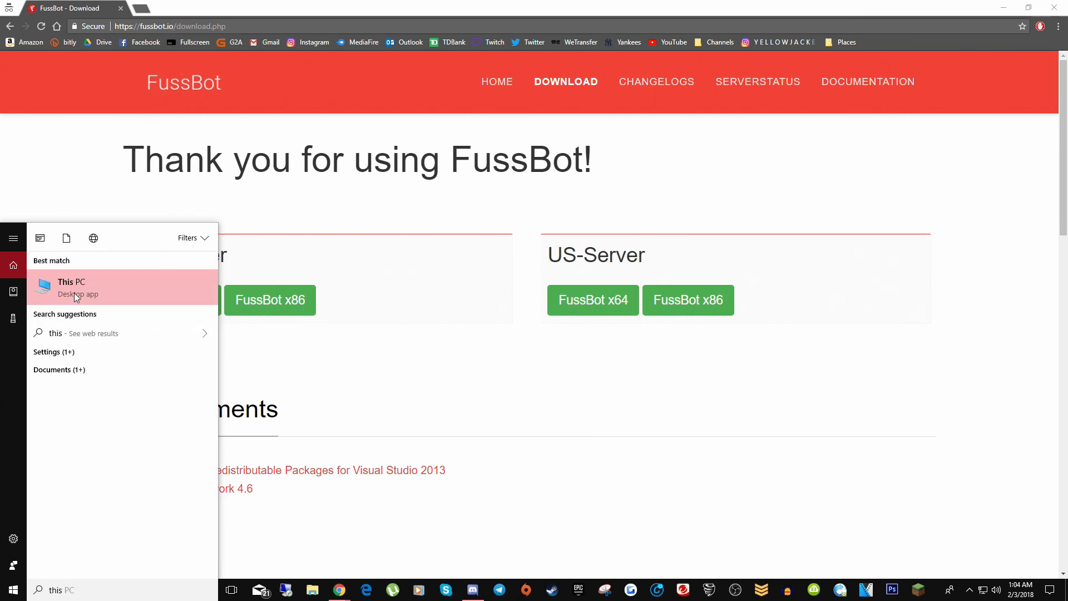
click(70, 287)
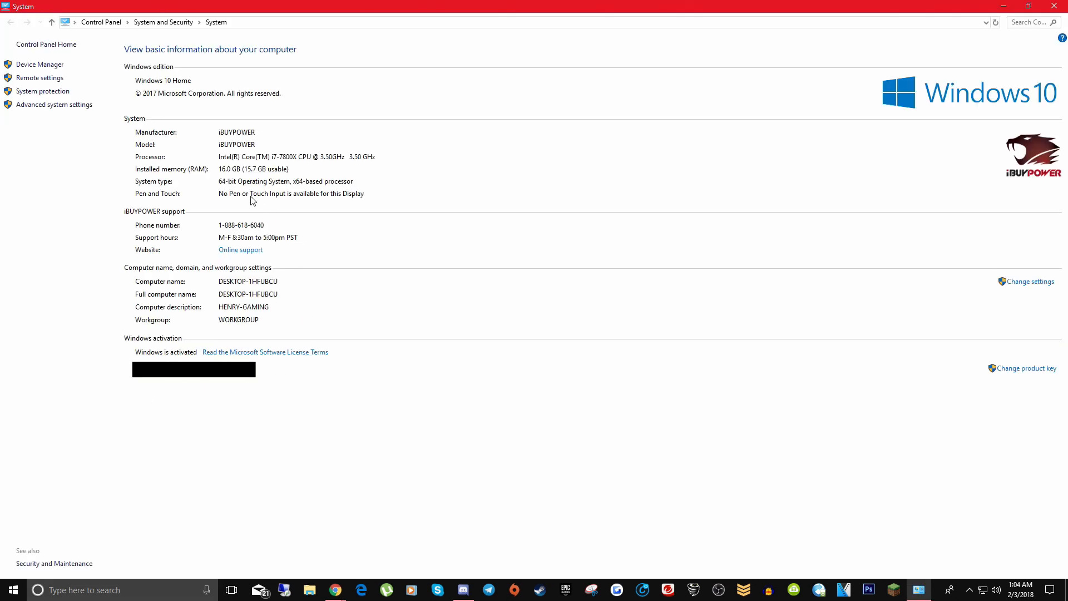
mouse_move(221, 191)
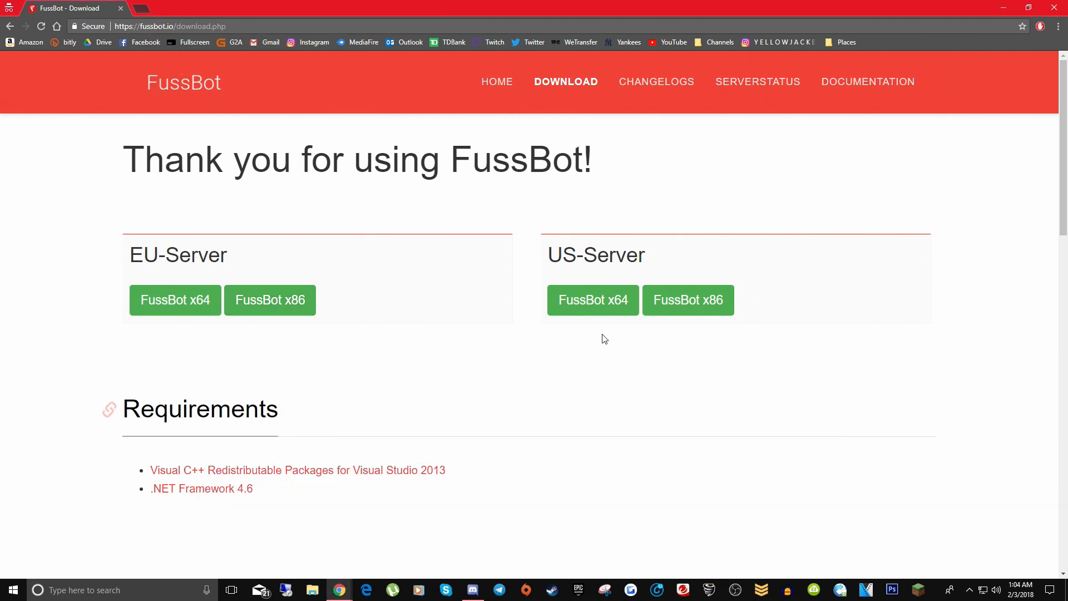
mouse_move(568, 260)
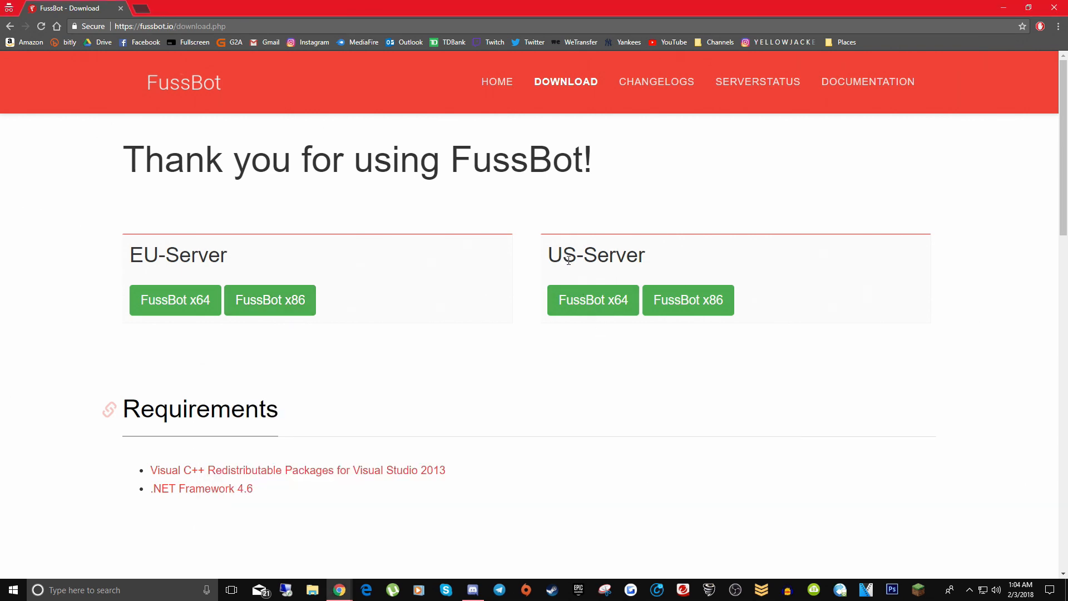
Step: Save fussbot_alpha_v2.42_x64.msi from the US server into Downloads
click(592, 300)
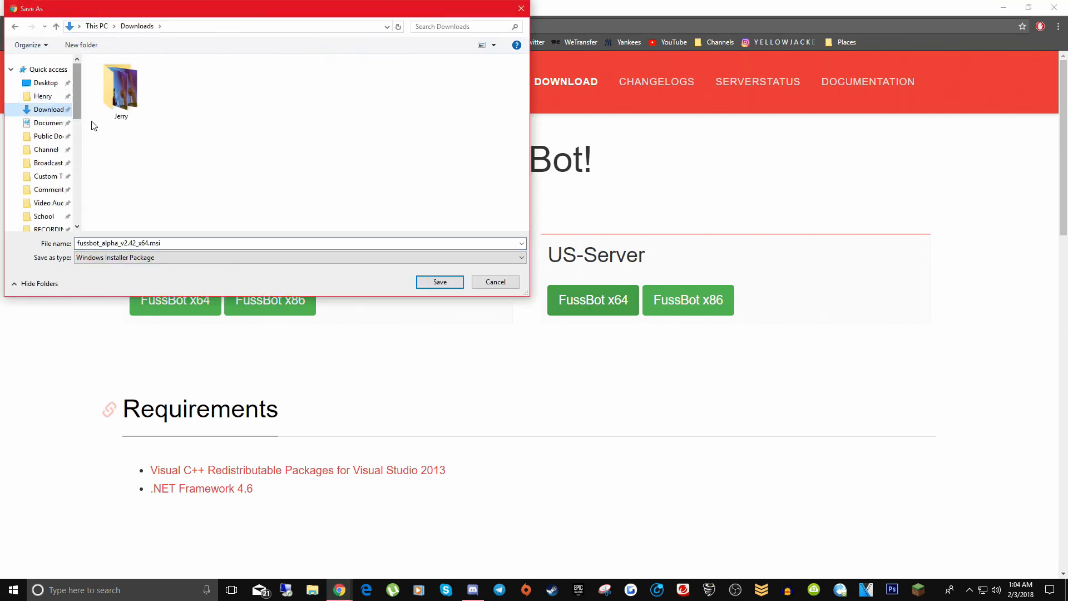
click(439, 282)
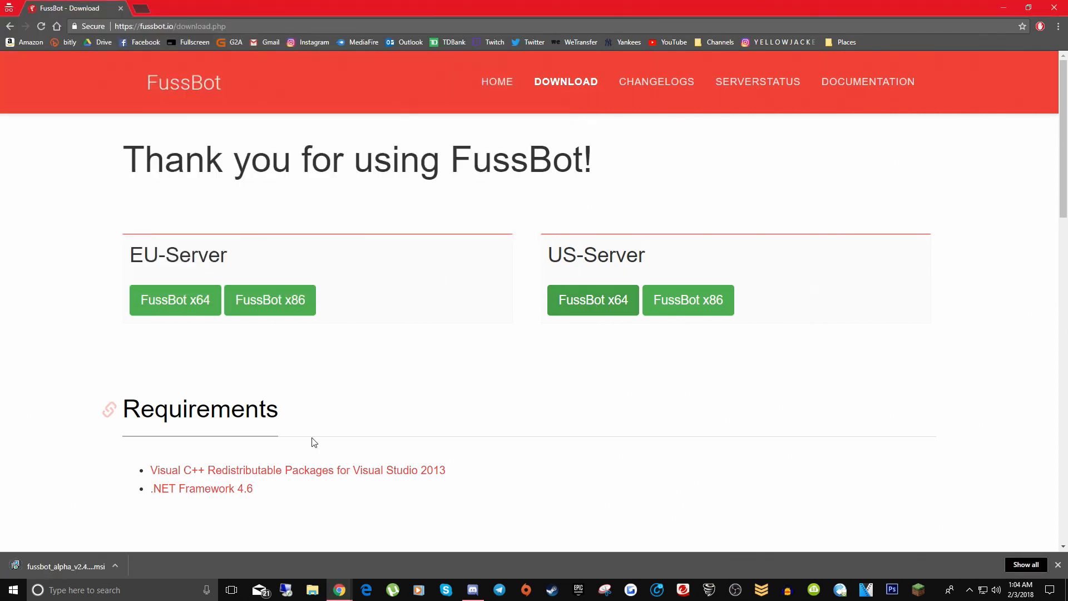
mouse_move(111, 476)
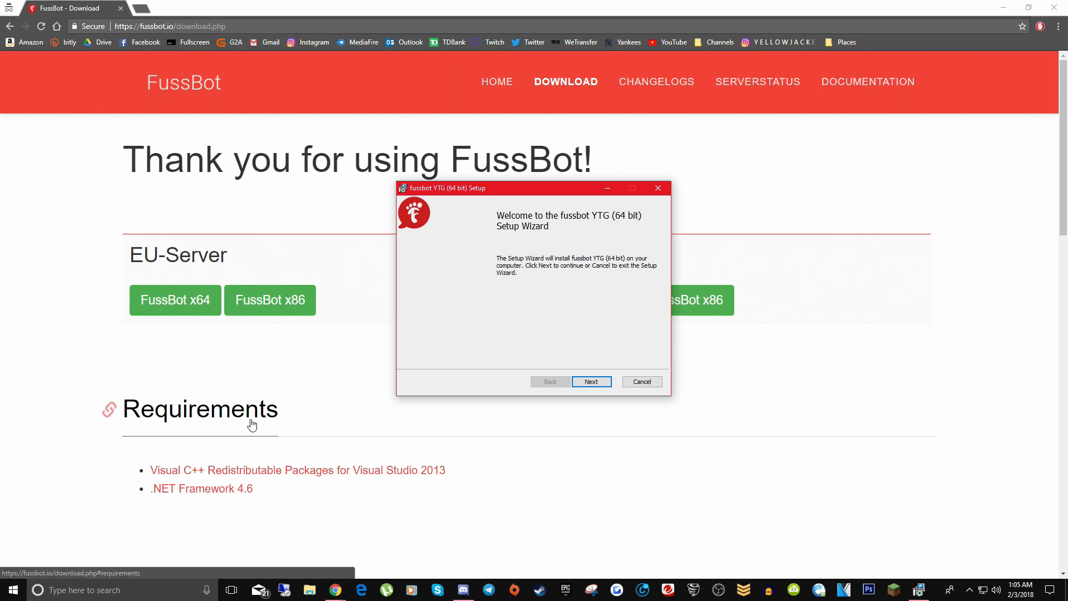
mouse_move(200, 470)
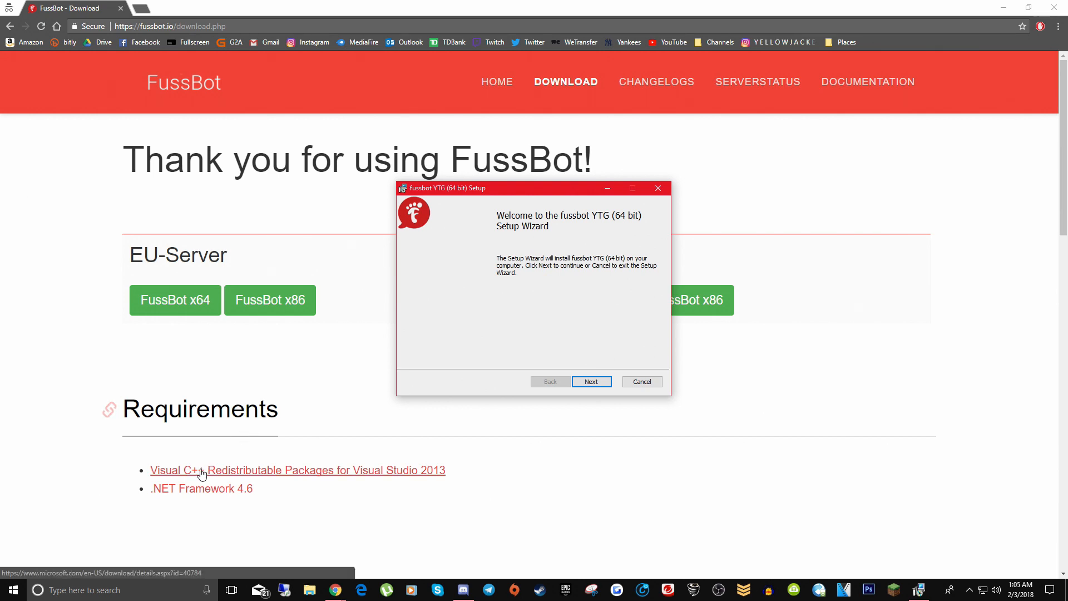
mouse_move(413, 474)
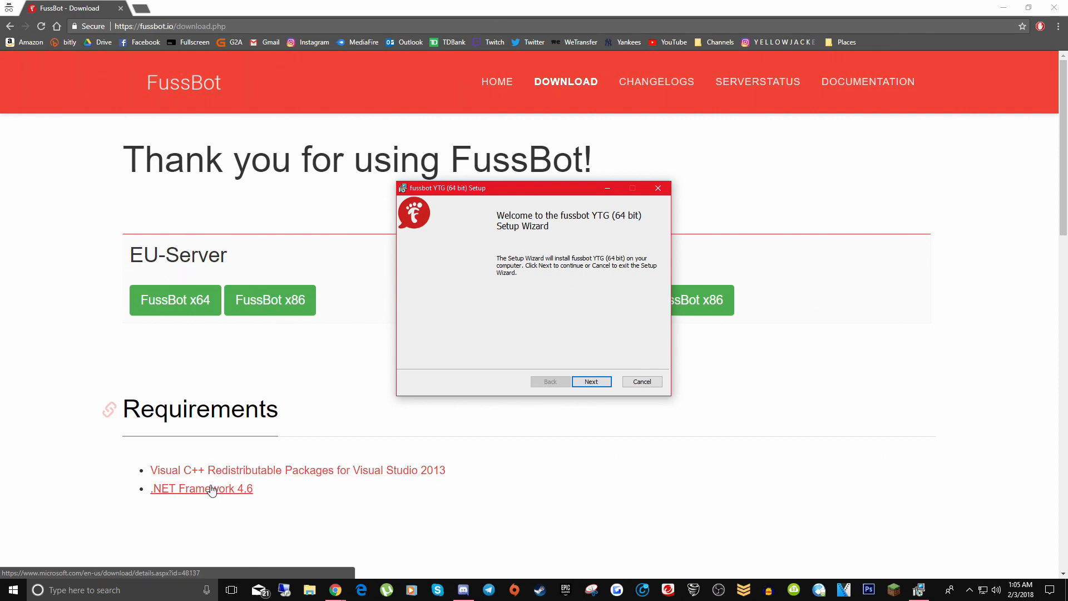
mouse_move(235, 494)
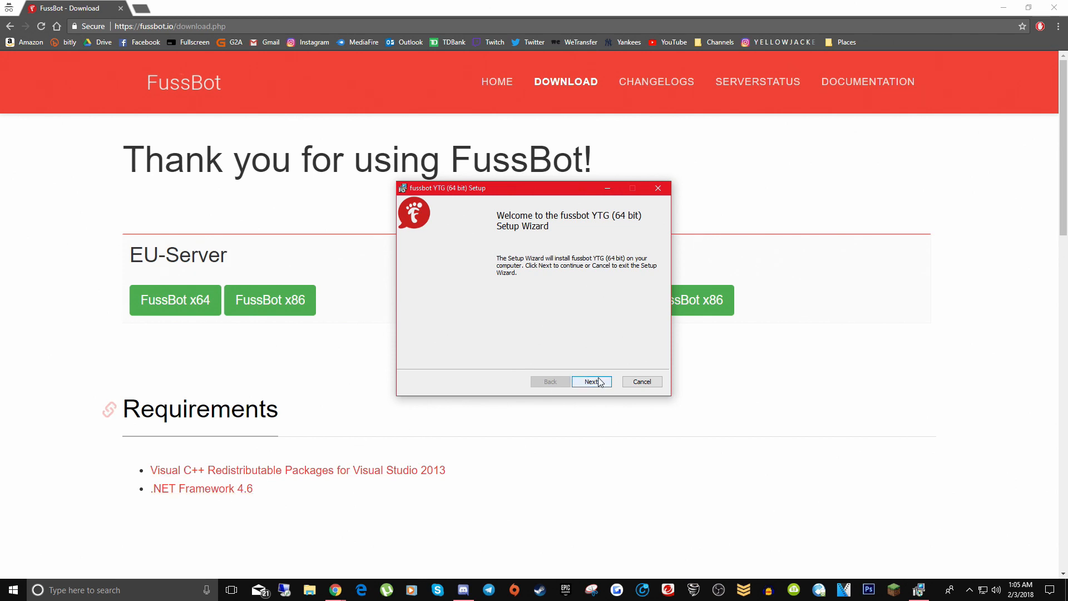
Step: Install FussBot YTG 64-bit to the default Program Files folder and launch it
click(590, 382)
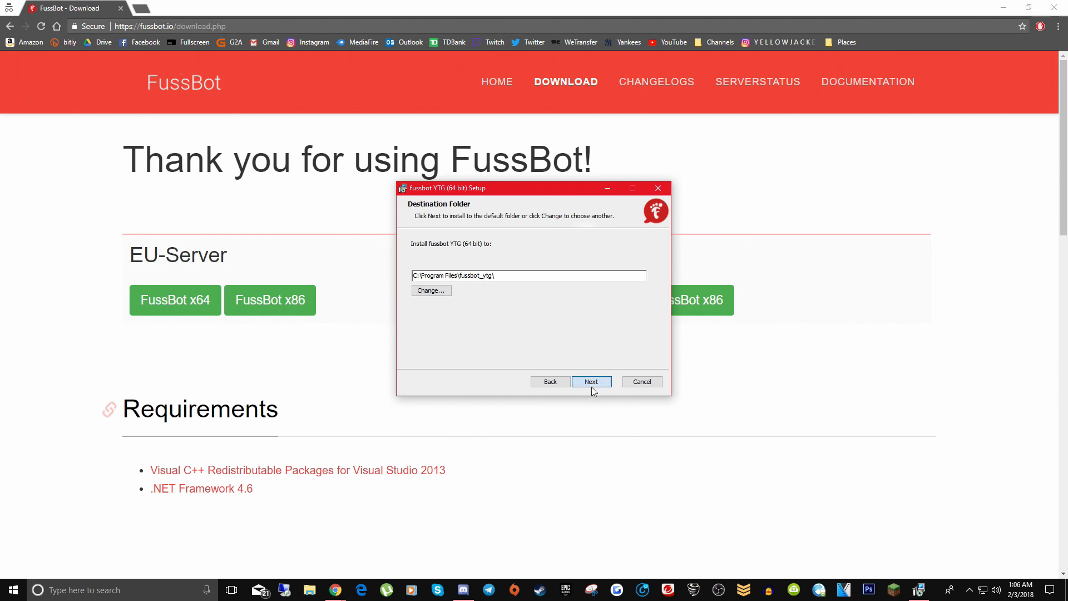
click(590, 382)
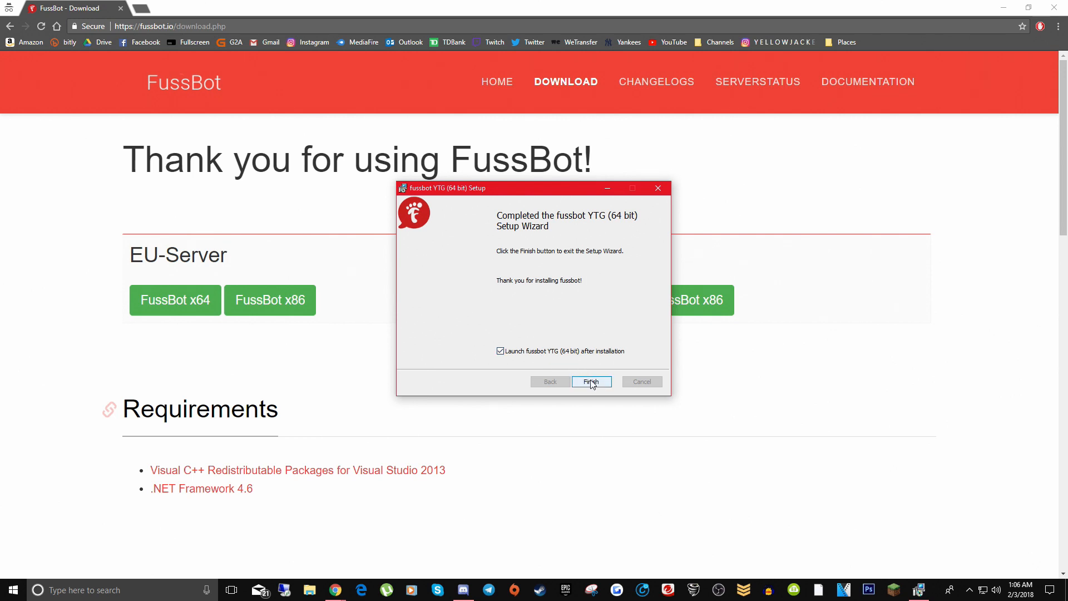
click(589, 382)
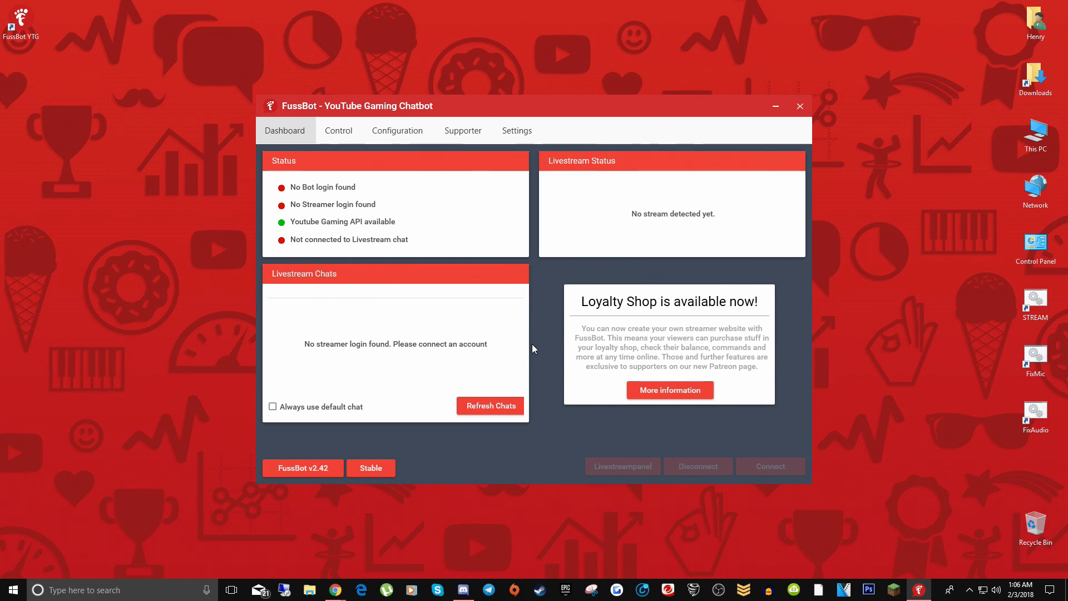
mouse_move(614, 231)
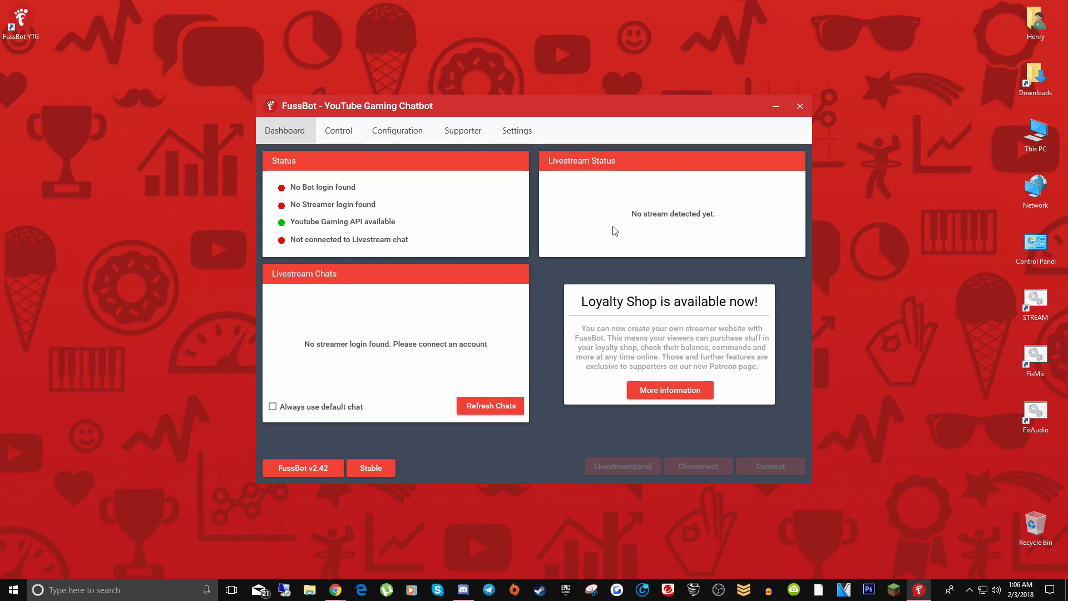
mouse_move(683, 195)
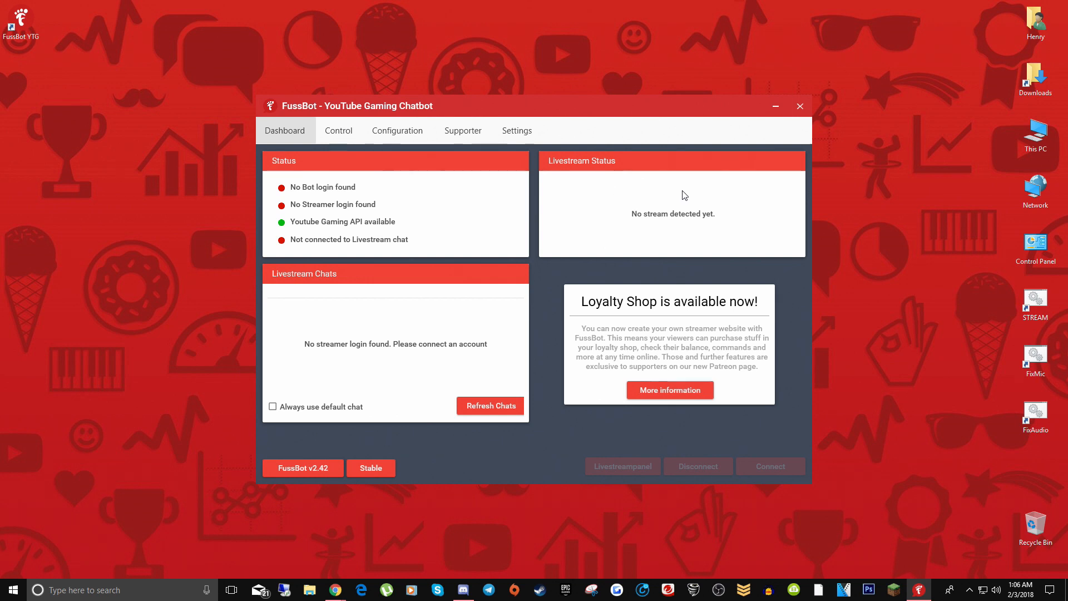
mouse_move(728, 200)
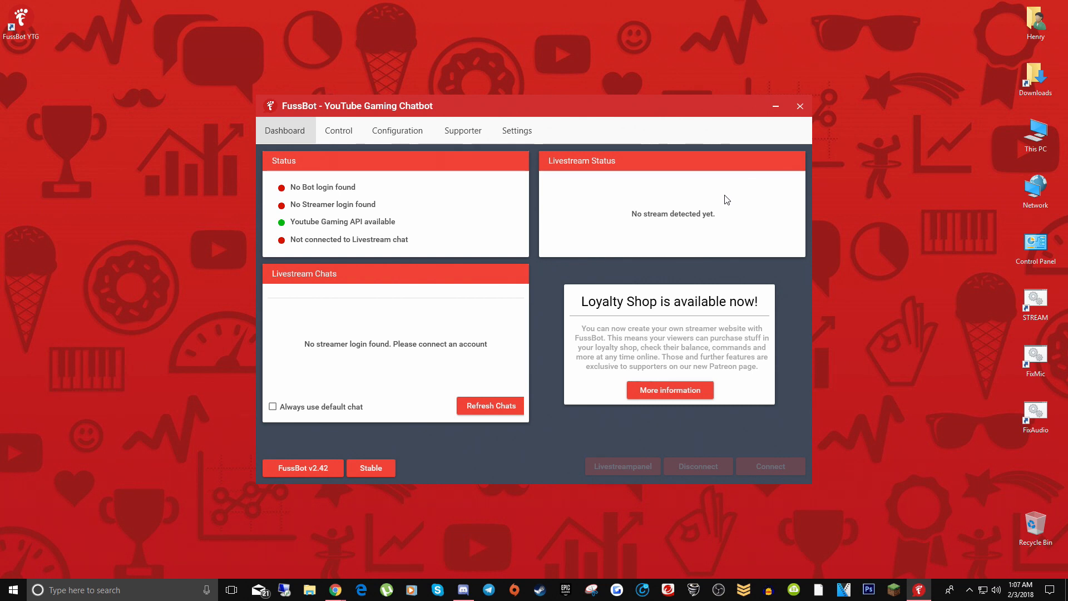
Step: Open FussBot's Settings tab, showing both logins Not Authenticated
click(516, 130)
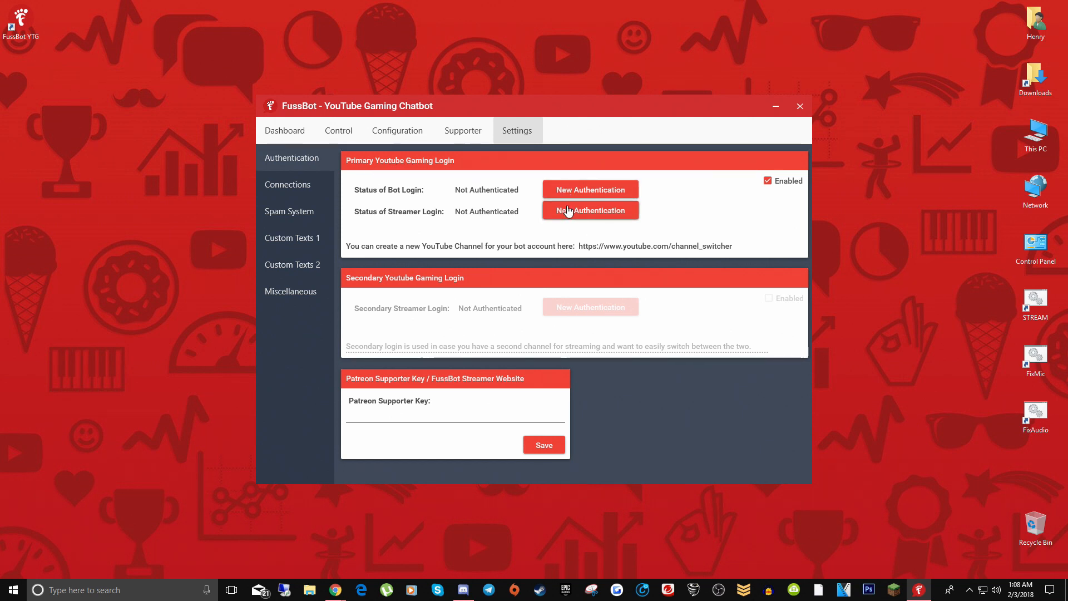
mouse_move(524, 210)
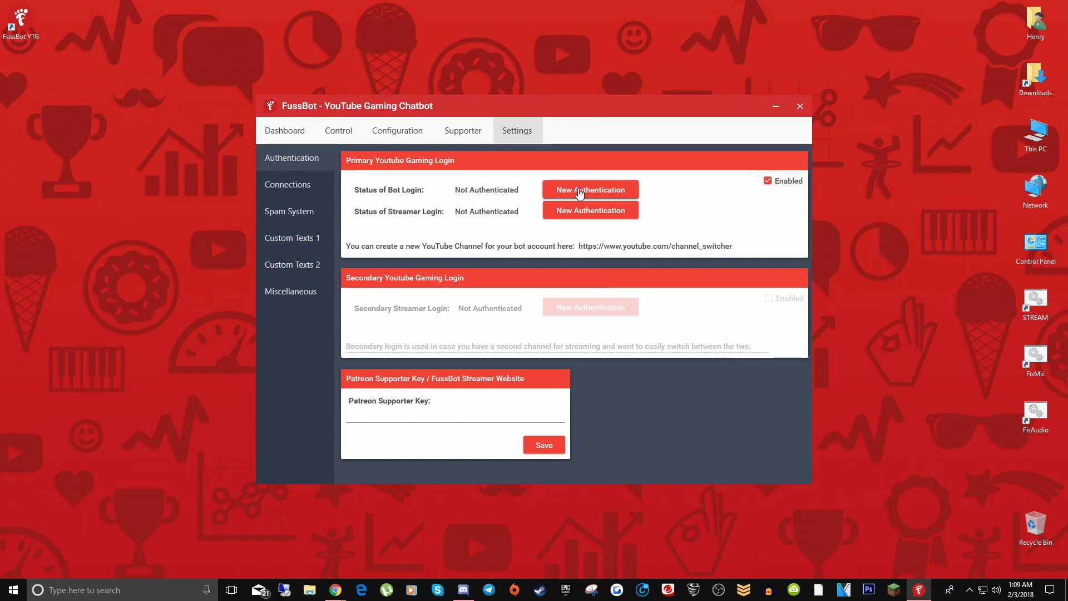
mouse_move(480, 218)
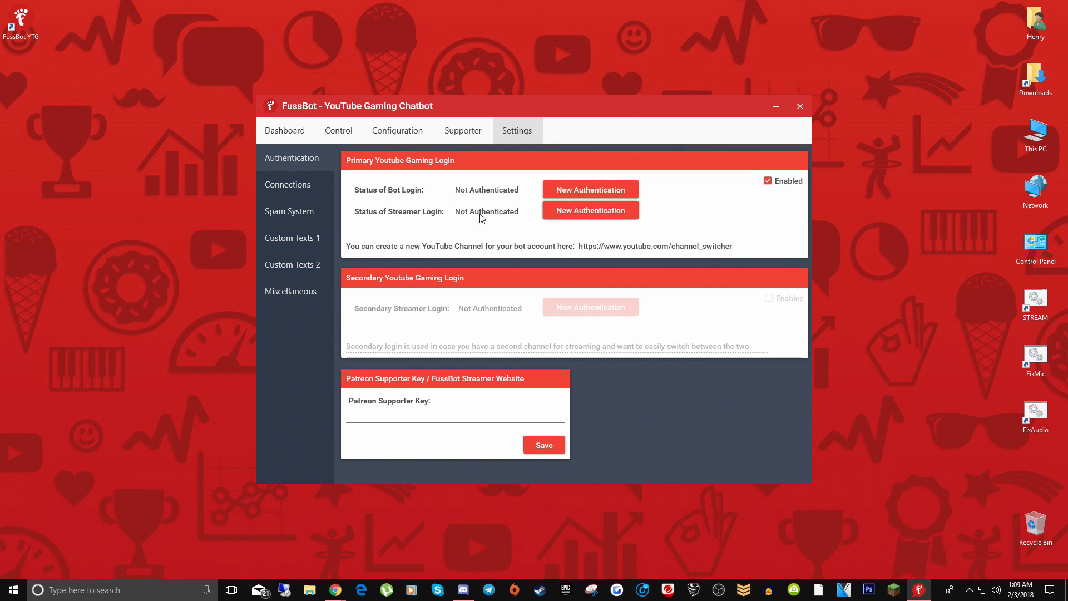
mouse_move(589, 209)
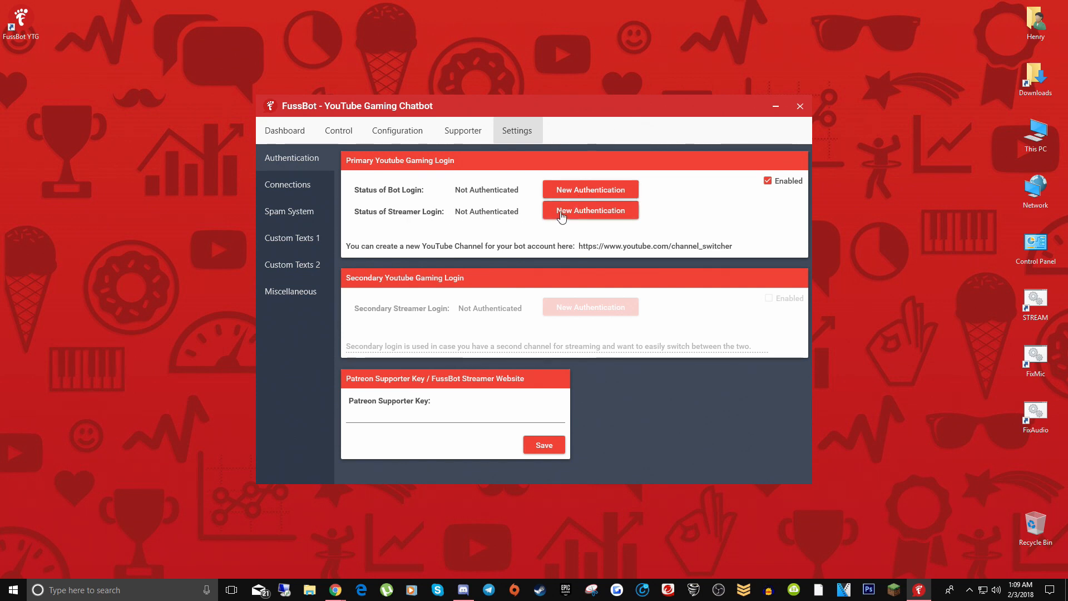
Step: Start New Authentication for the streamer login, opening the Google sign-in window
click(589, 210)
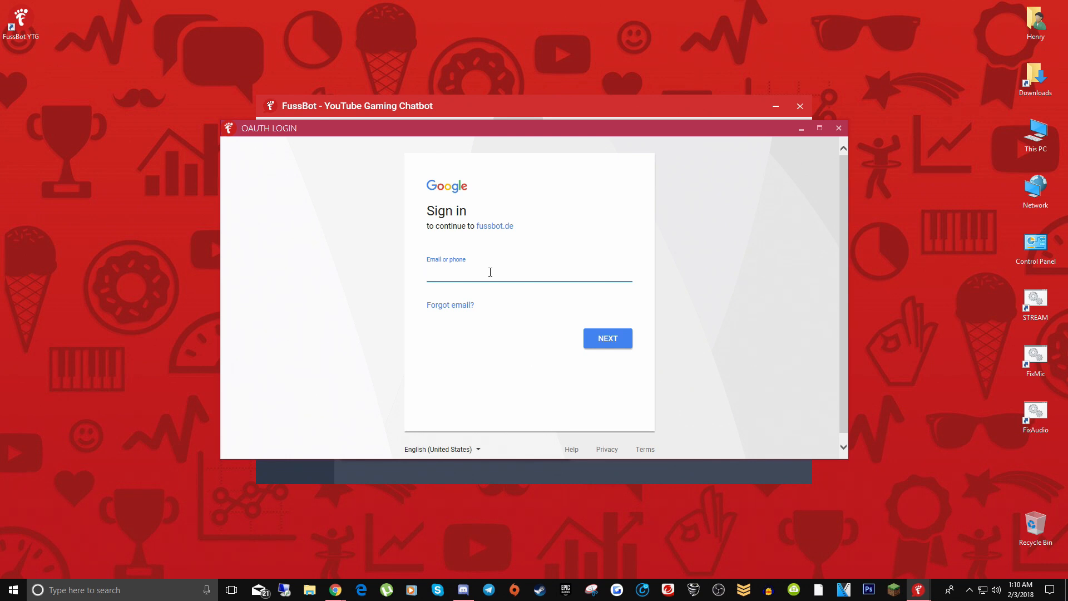
Step: Sign in with the streamer's Google account and allow fussbot.de to manage YouTube
text(proheni)
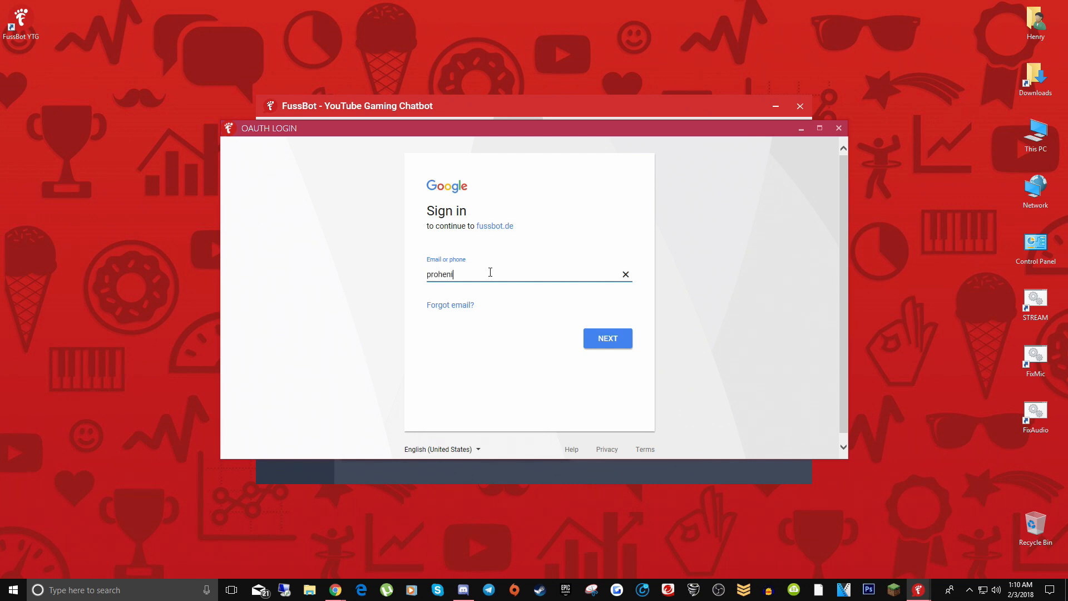
click(606, 338)
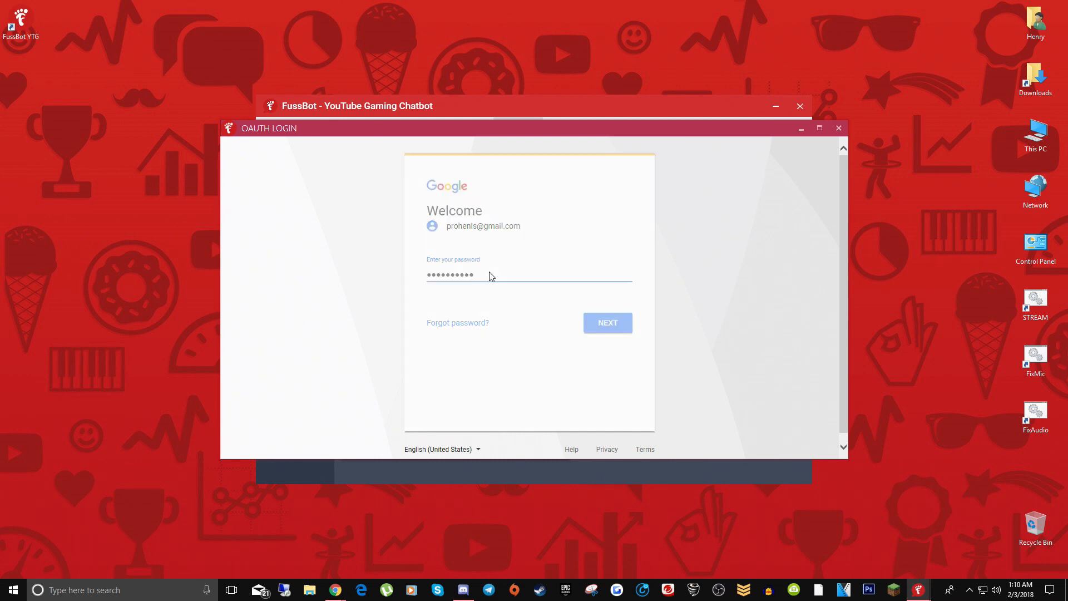
click(605, 322)
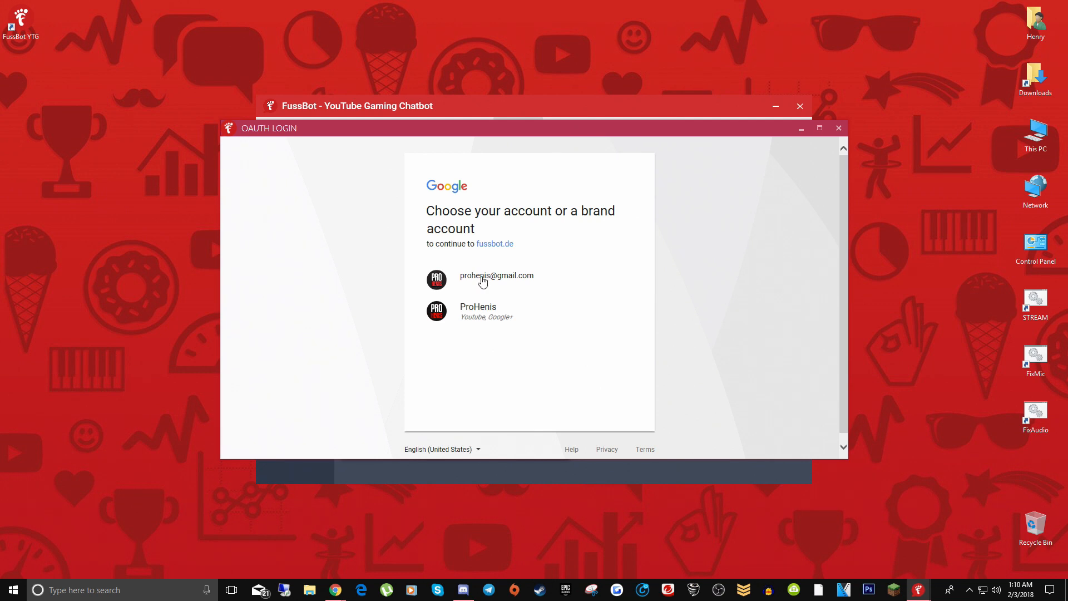
click(497, 276)
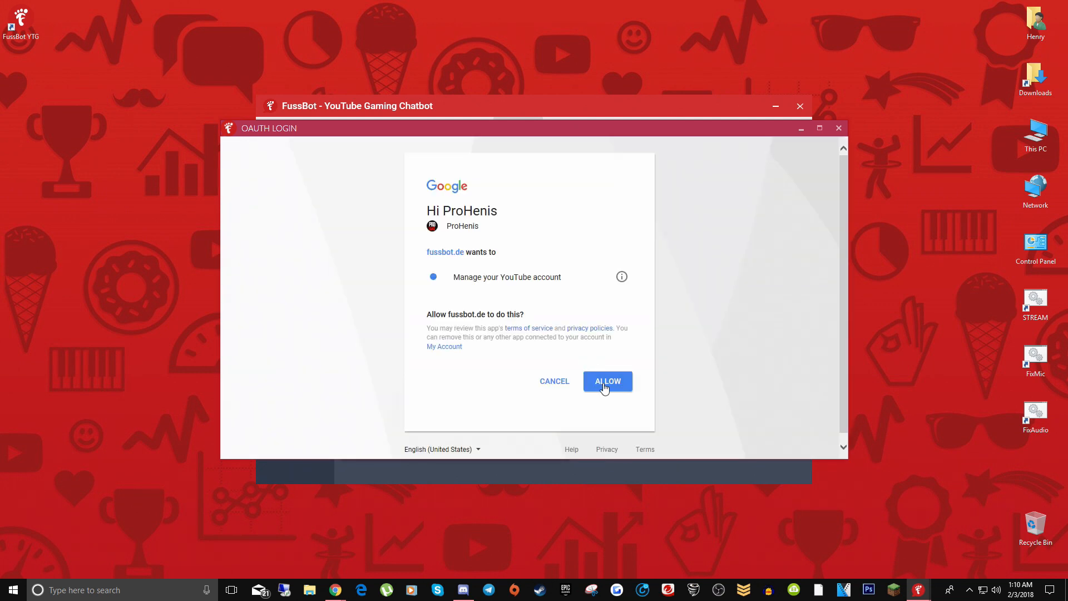
click(606, 381)
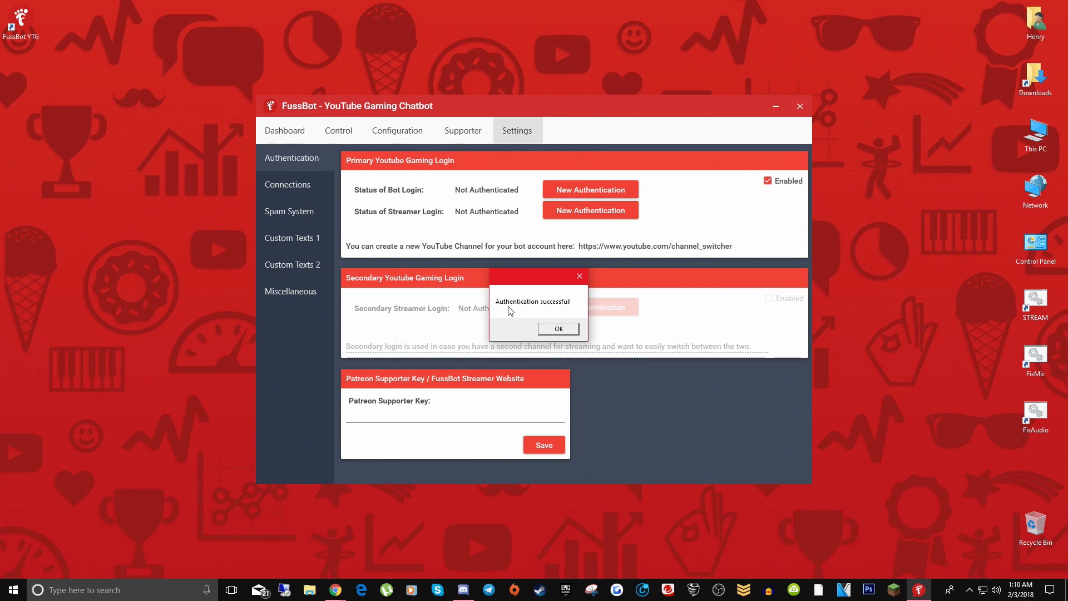
Step: Dismiss the 'Authentication successful!' popup to see the streamer login Authenticated
click(557, 328)
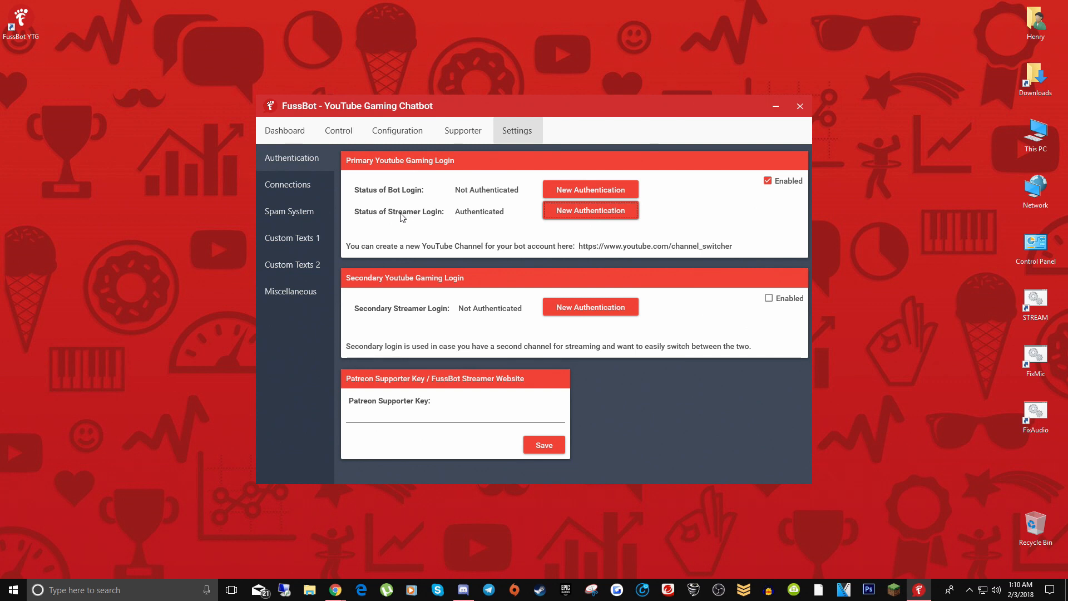
mouse_move(506, 222)
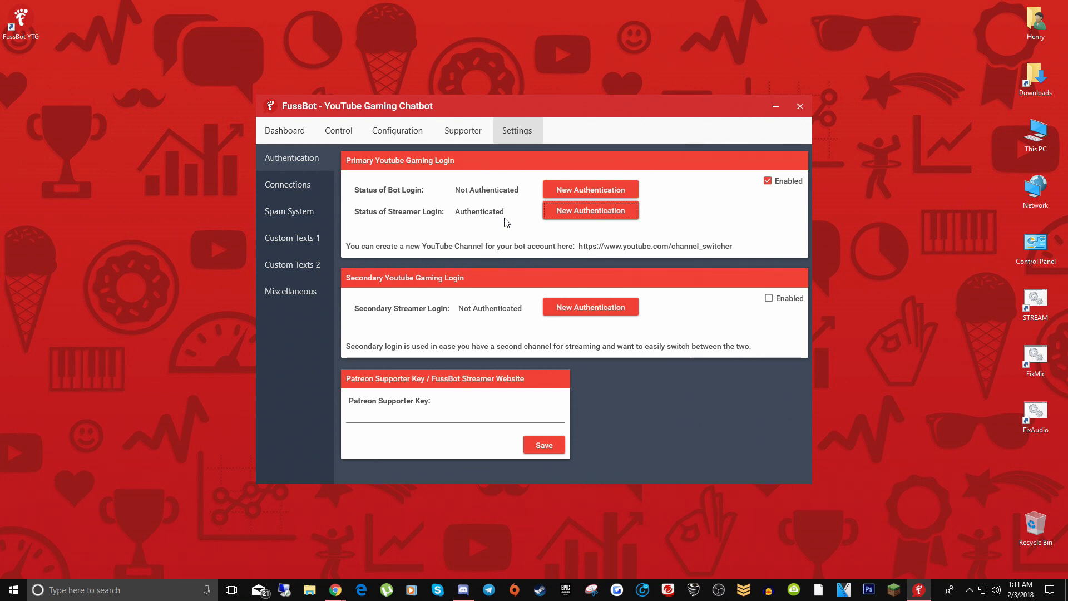
mouse_move(580, 193)
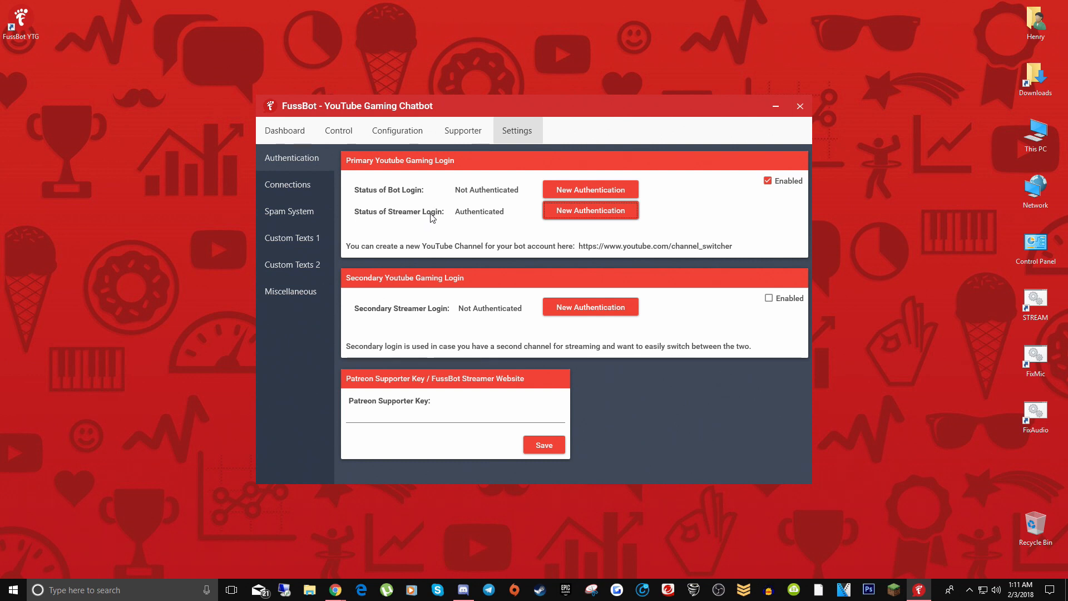
mouse_move(414, 197)
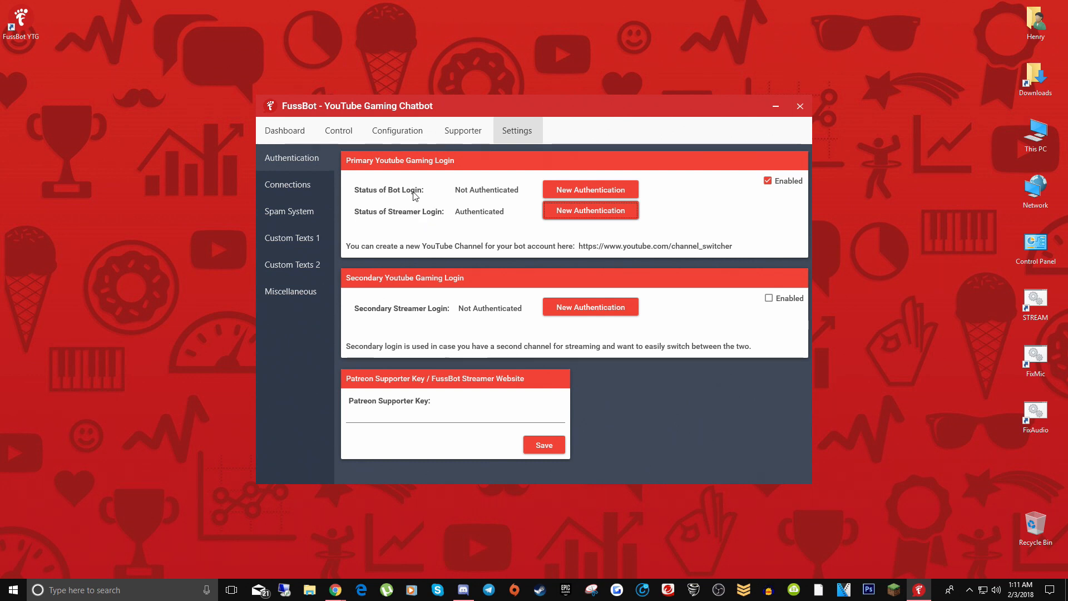
mouse_move(421, 240)
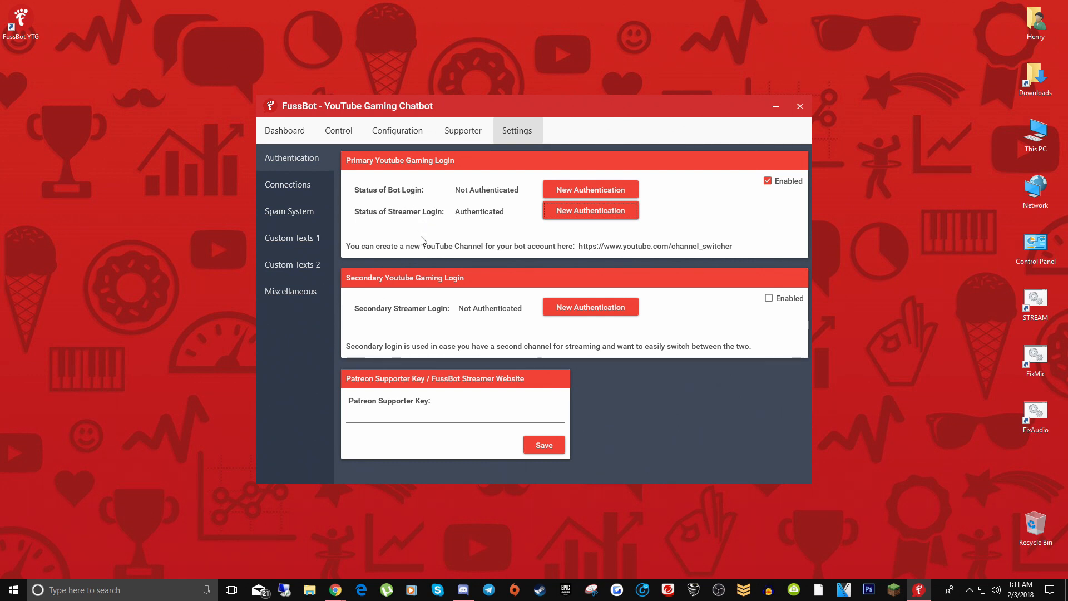
mouse_move(580, 246)
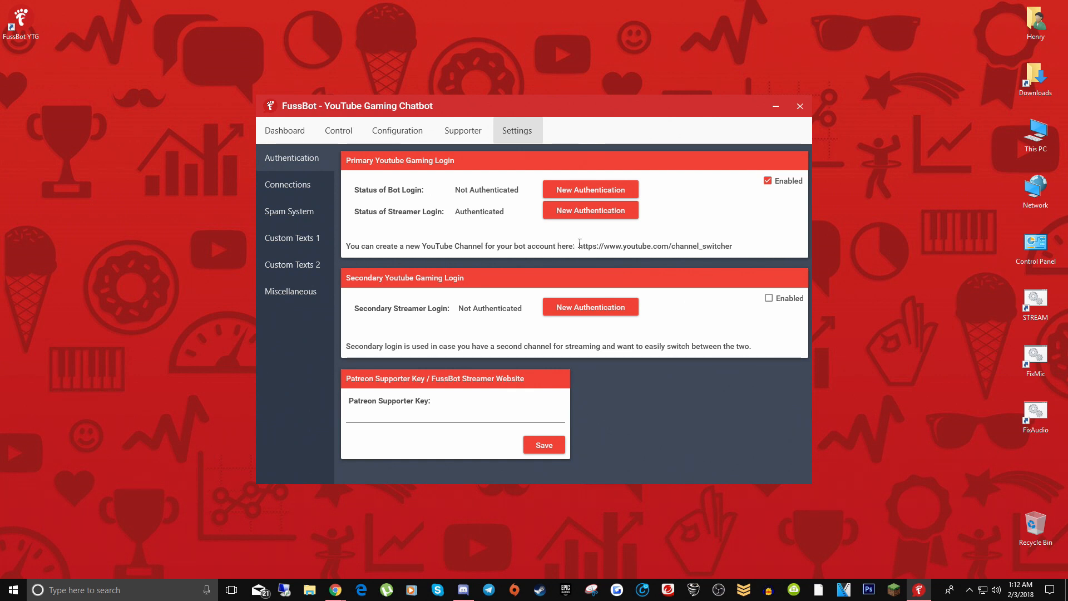
Step: Select the youtube.com/channel_switcher address in the bot account note
double_click(655, 246)
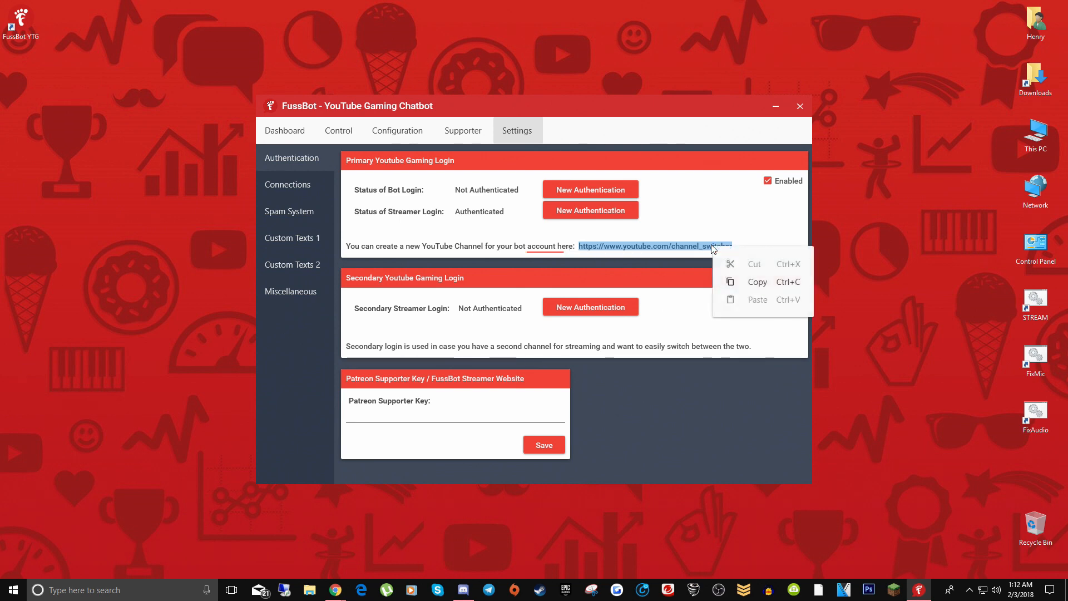
mouse_move(701, 264)
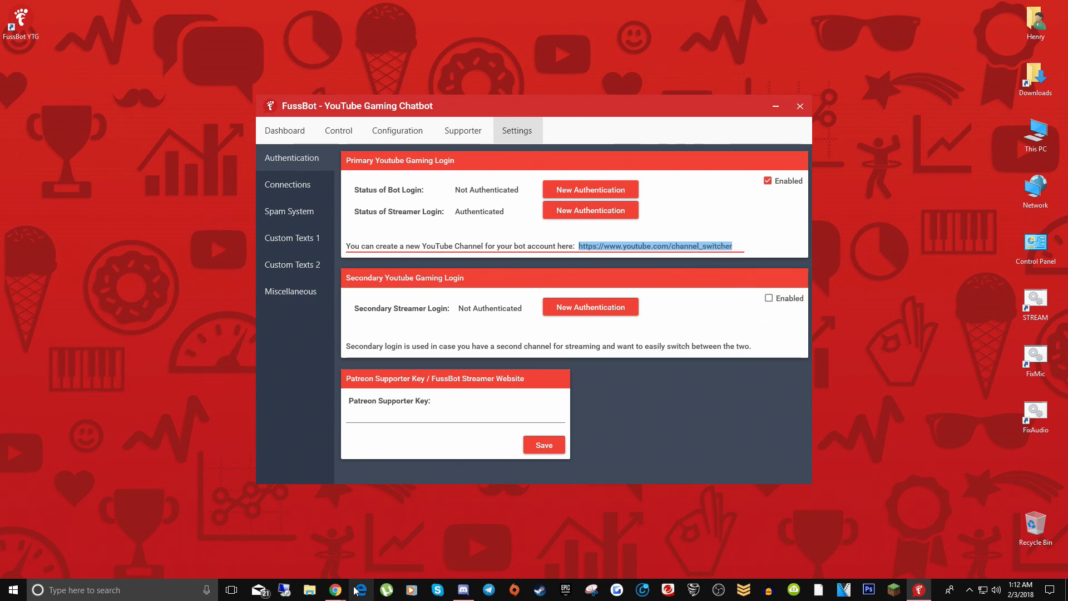
Step: Switch to Chrome showing the YouTube channel switcher page
click(655, 246)
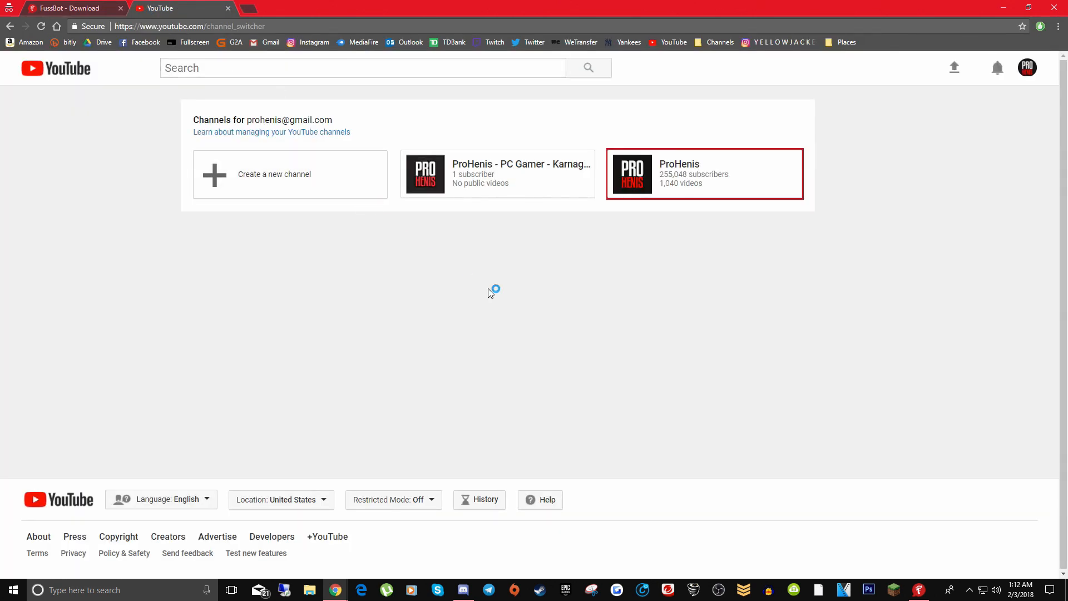
mouse_move(296, 186)
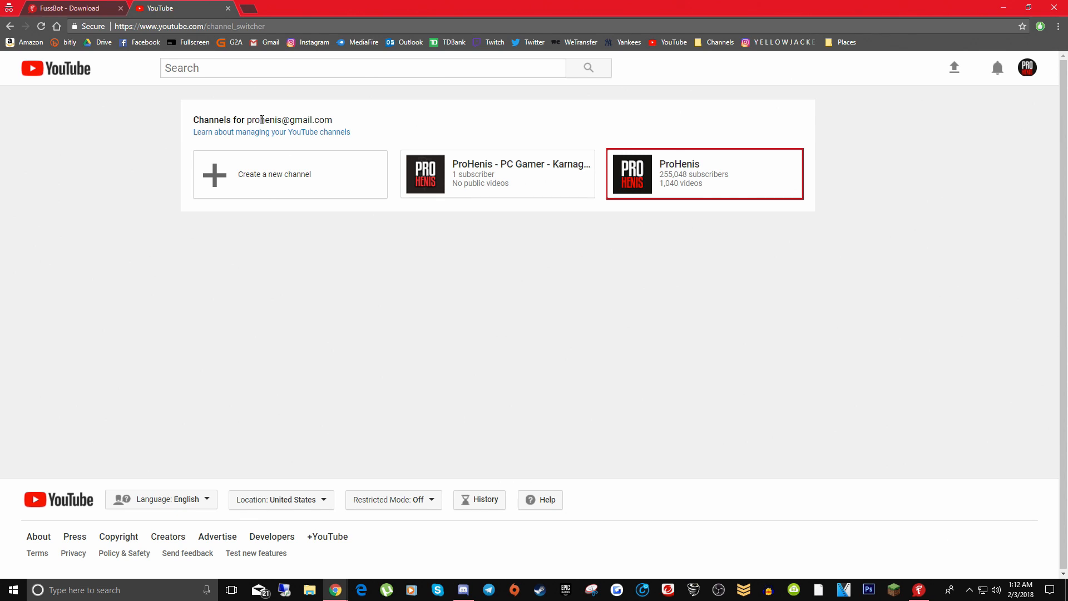
Step: Begin a new YouTube channel and type a test Brand Account name
click(273, 173)
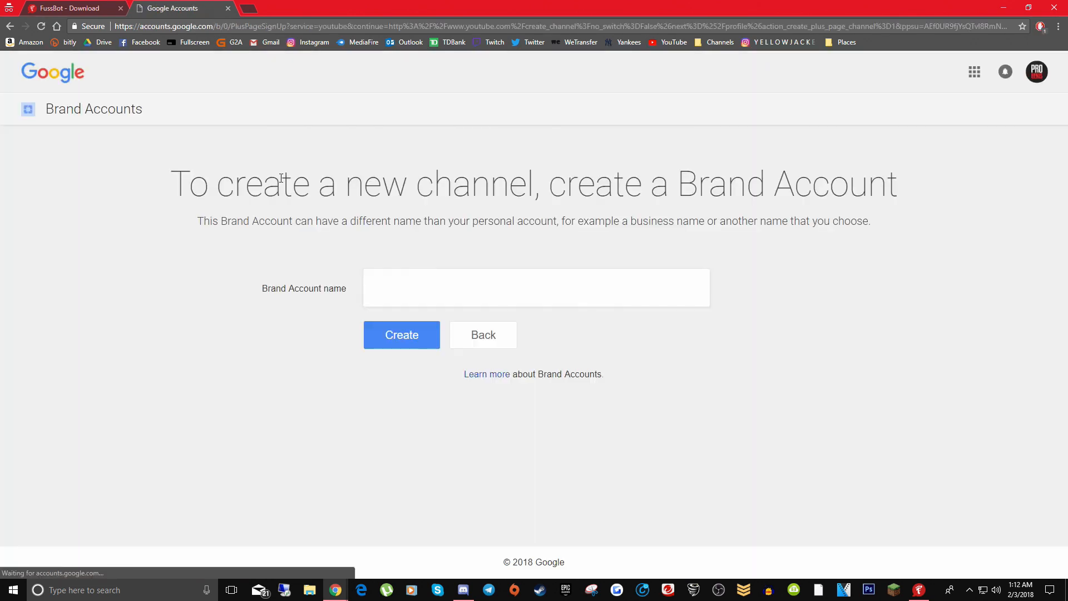
click(536, 287)
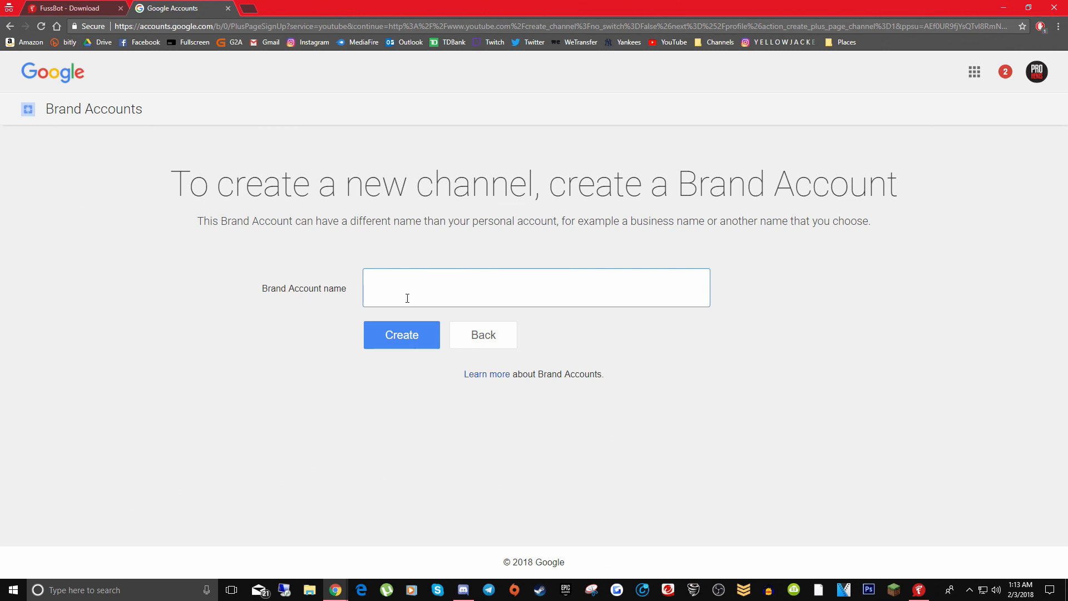
text(asdlfhasjfhbaewrngoasmfboijaeroigmsfk)
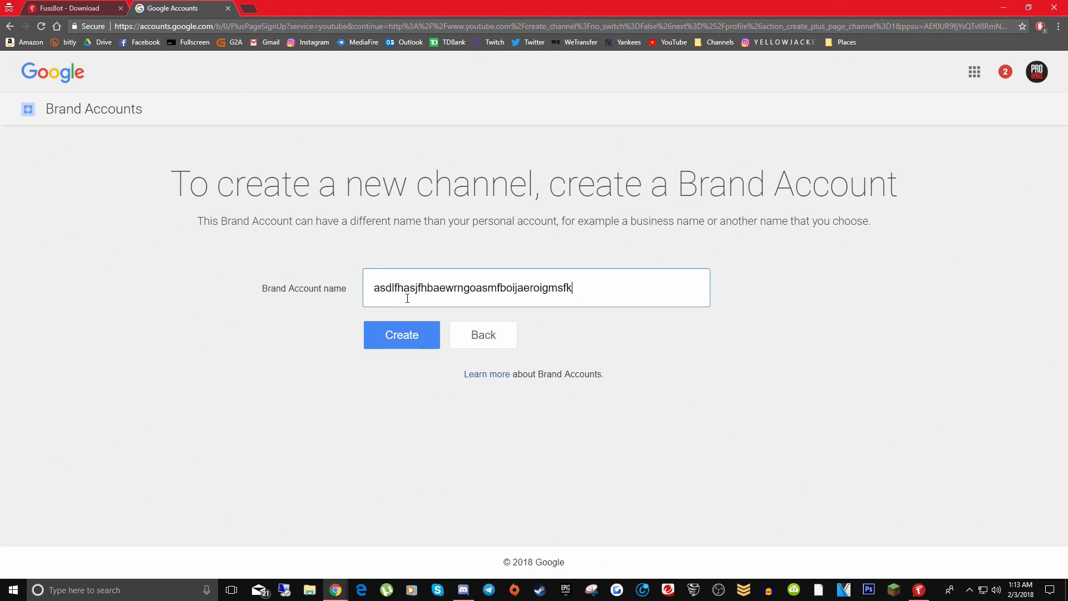
text(moaenrb)
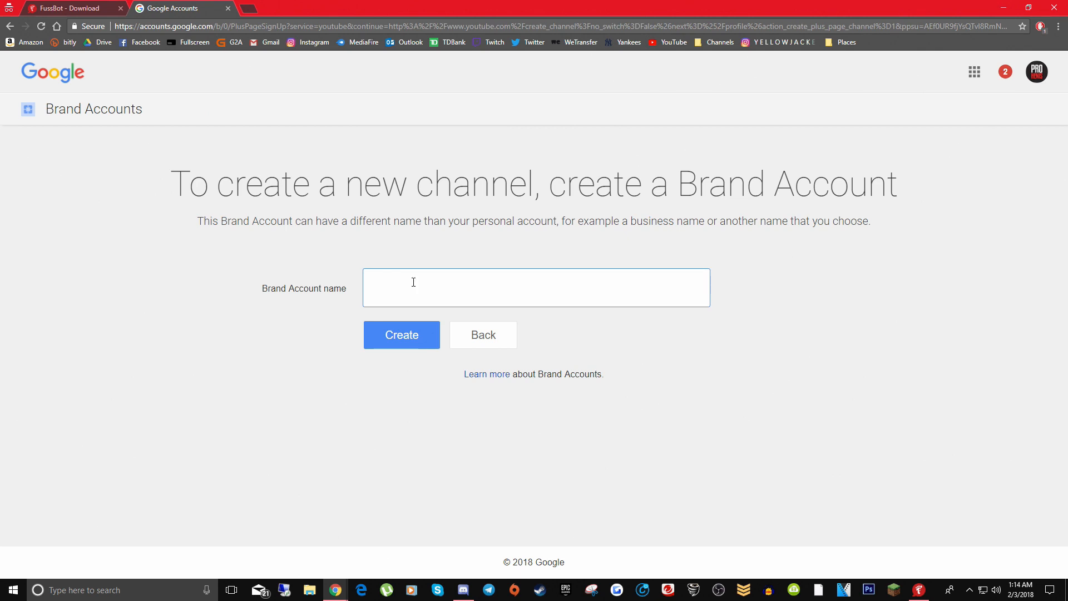
mouse_move(392, 287)
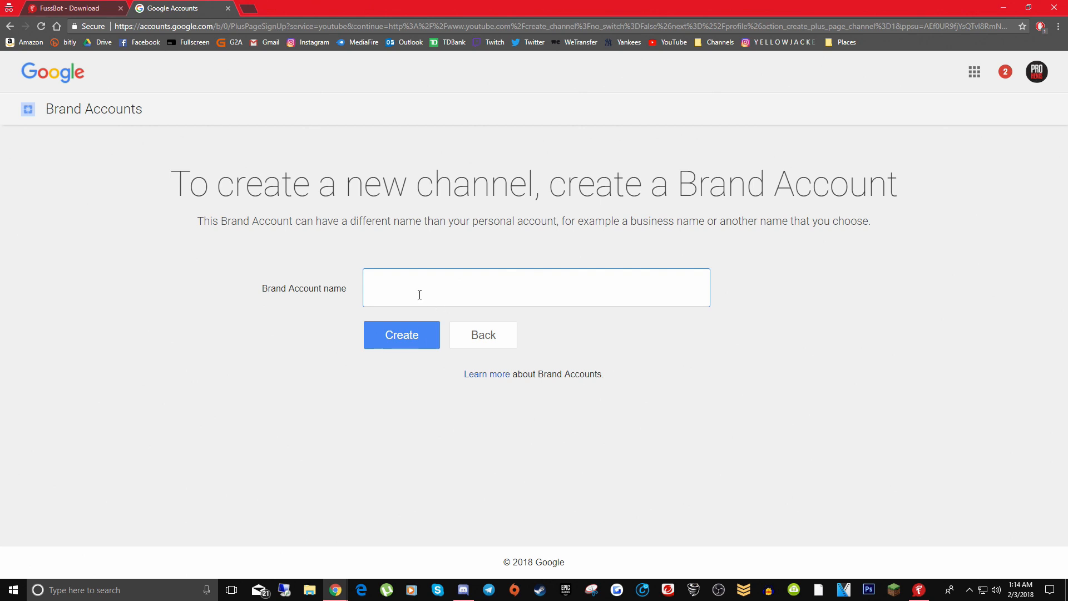
mouse_move(734, 384)
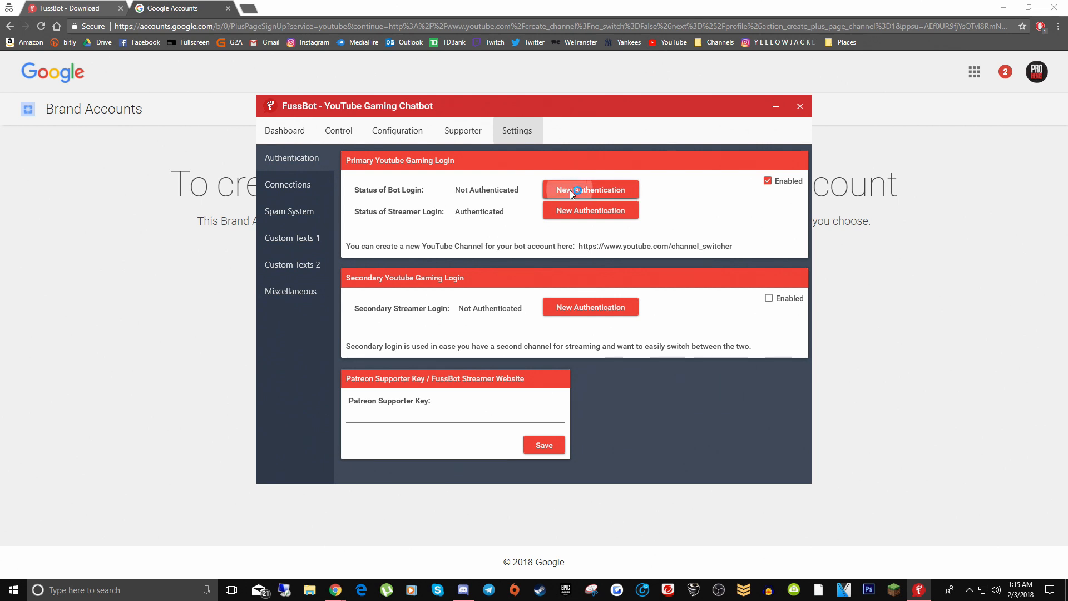
Step: Start a new bot-login authentication and choose to sign in with a different Google account
click(590, 189)
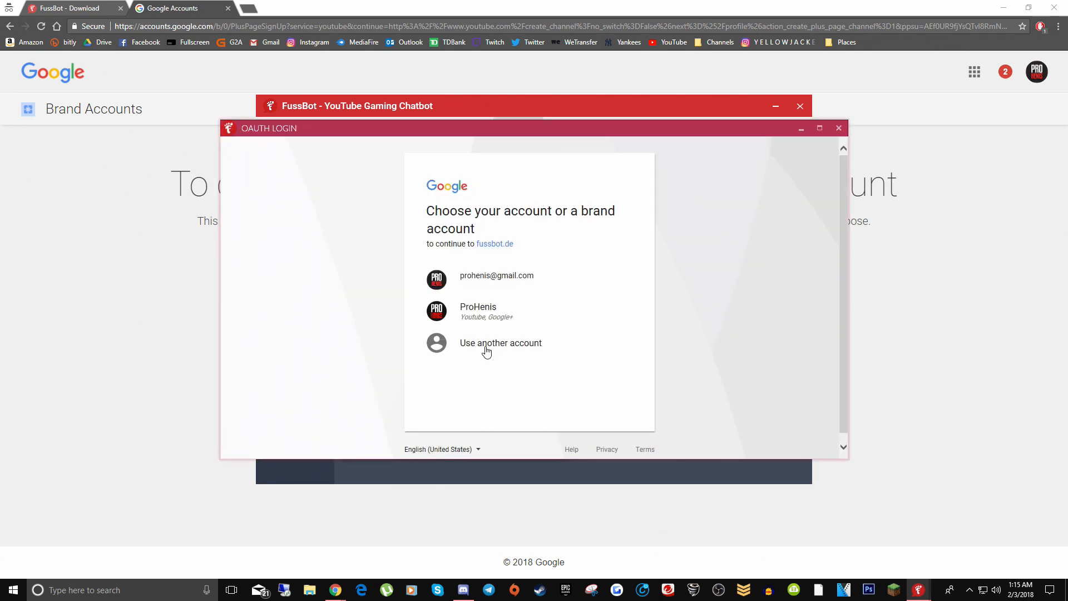
click(500, 342)
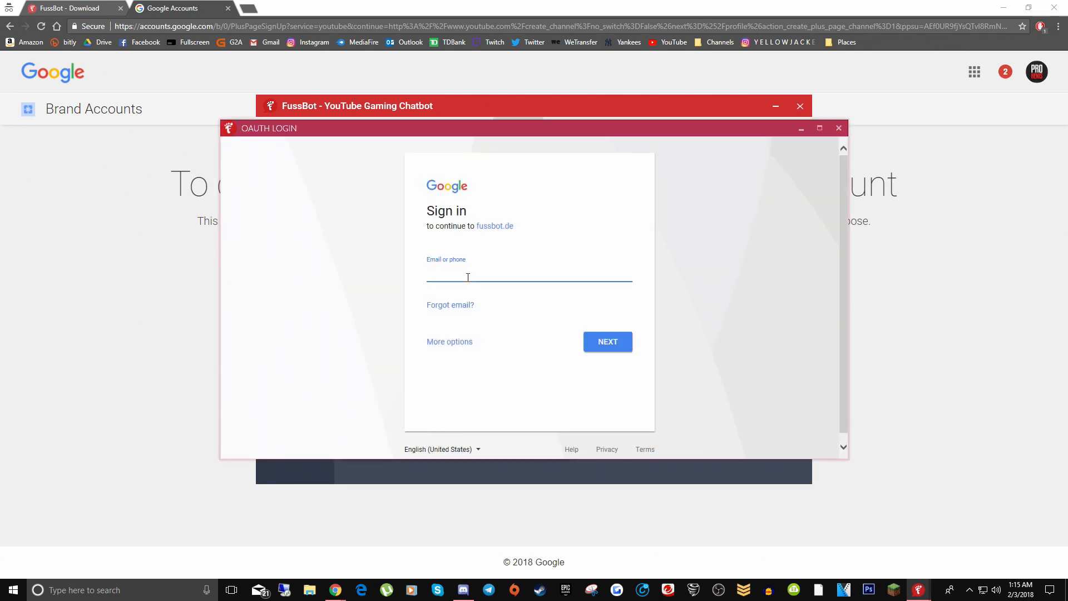
click(529, 276)
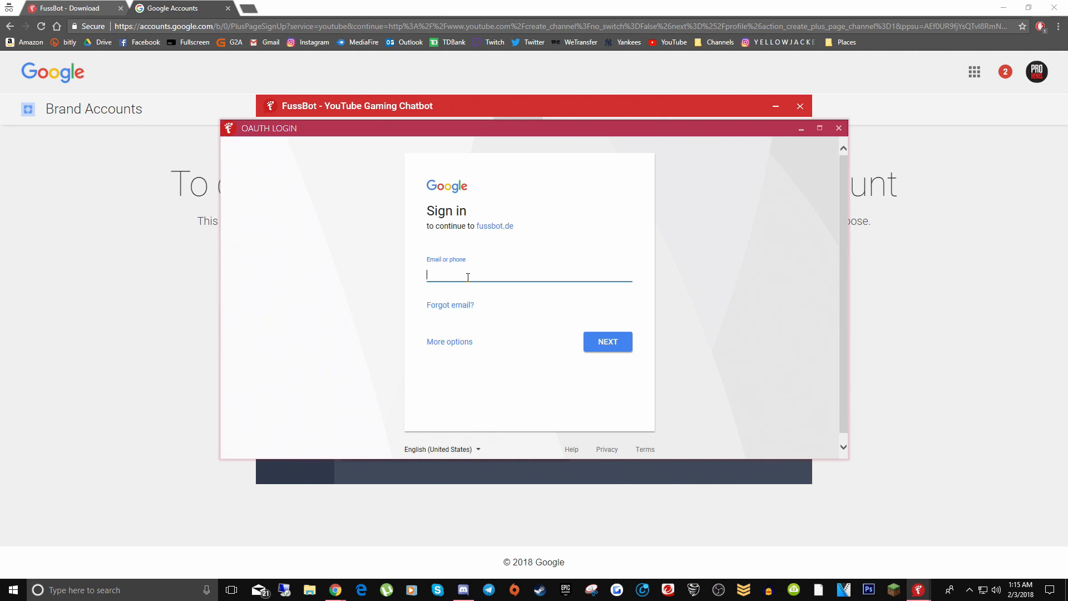
click(837, 128)
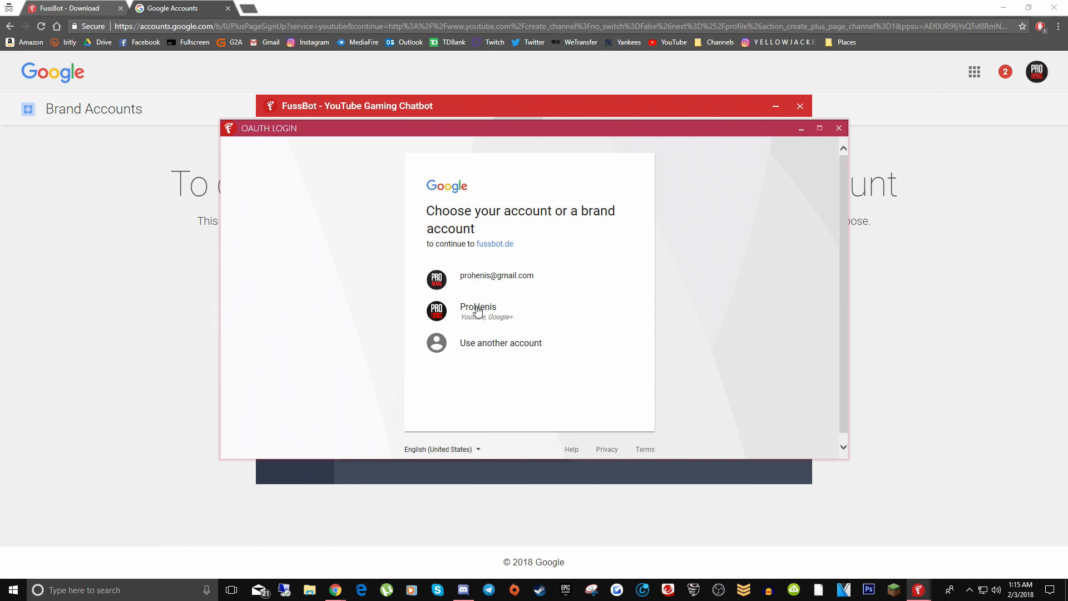
mouse_move(328, 264)
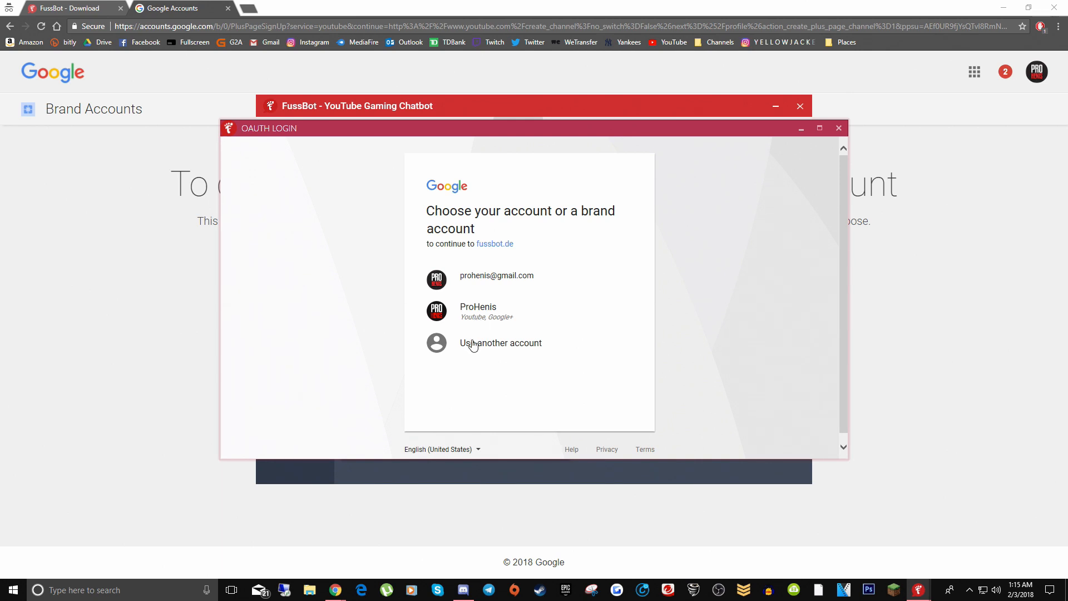
Step: Sign in with the bot account, pick the ProBot brand channel, and allow fussbot.de access
click(501, 343)
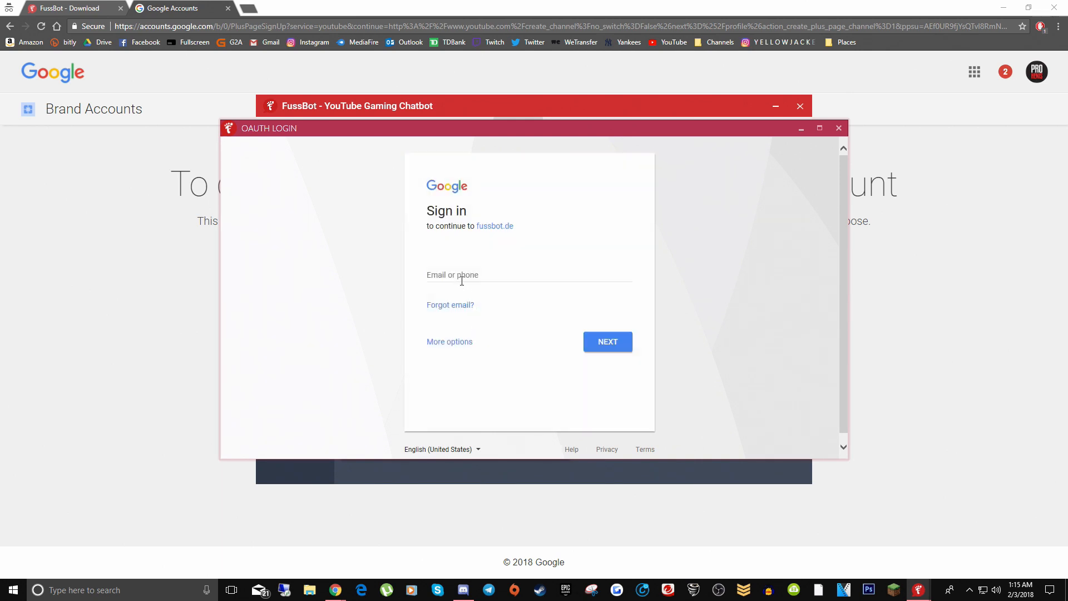
text(proh)
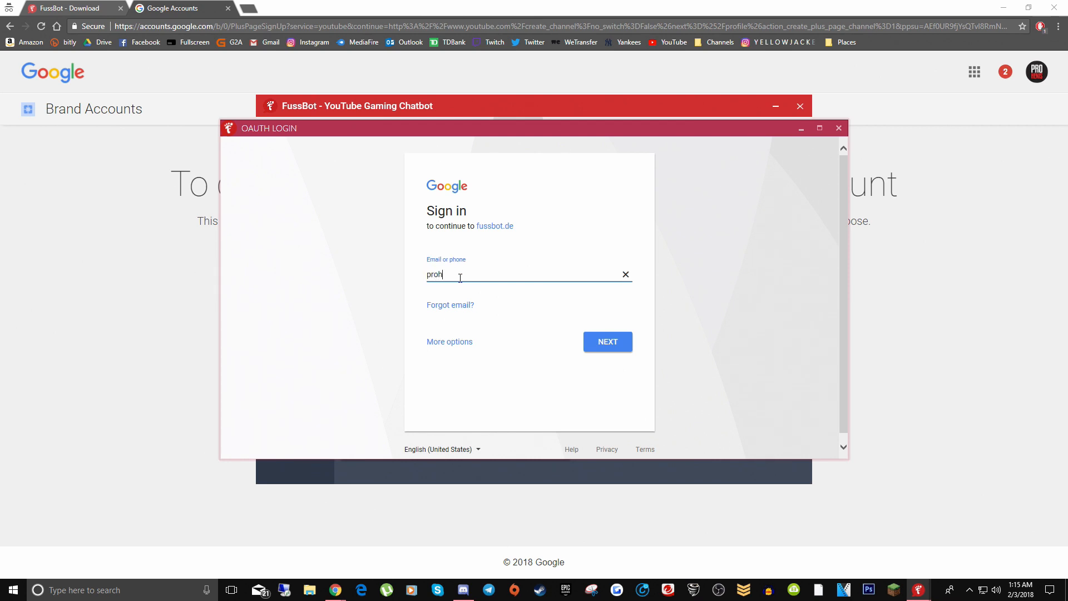
click(606, 341)
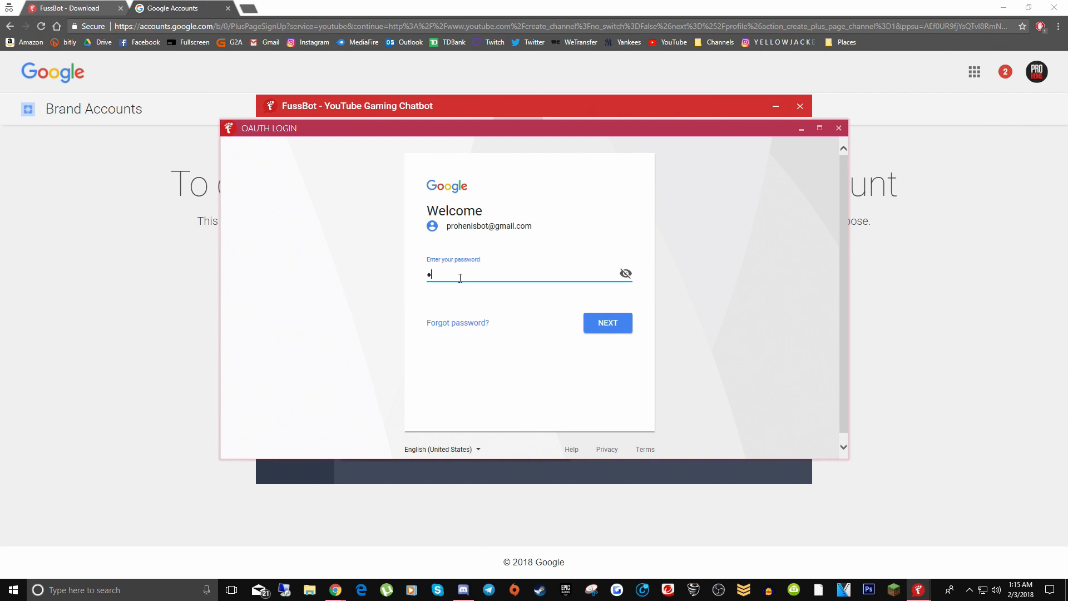
click(606, 322)
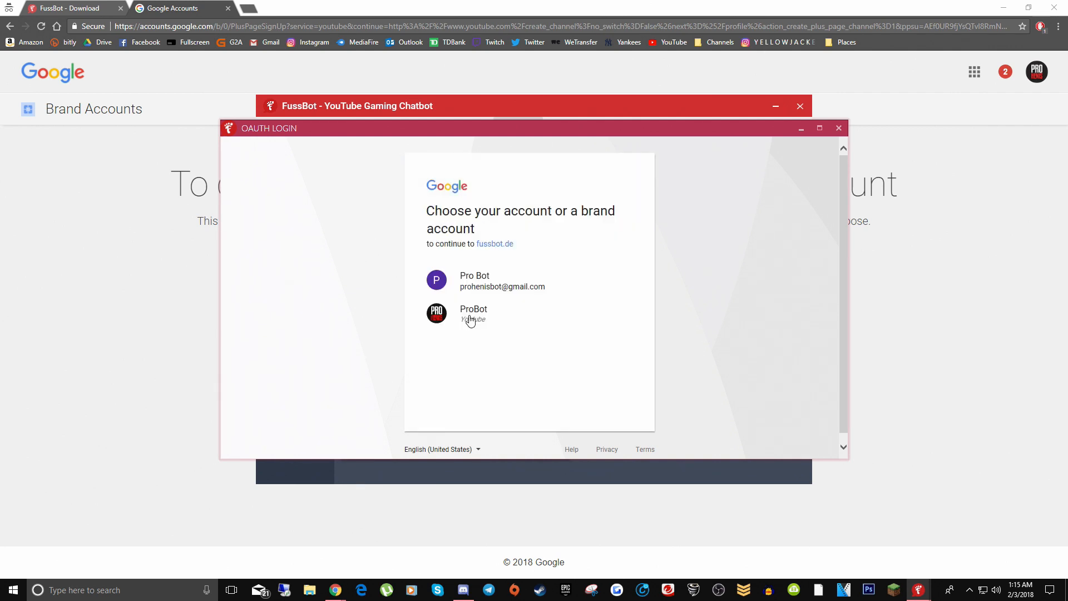
mouse_move(474, 322)
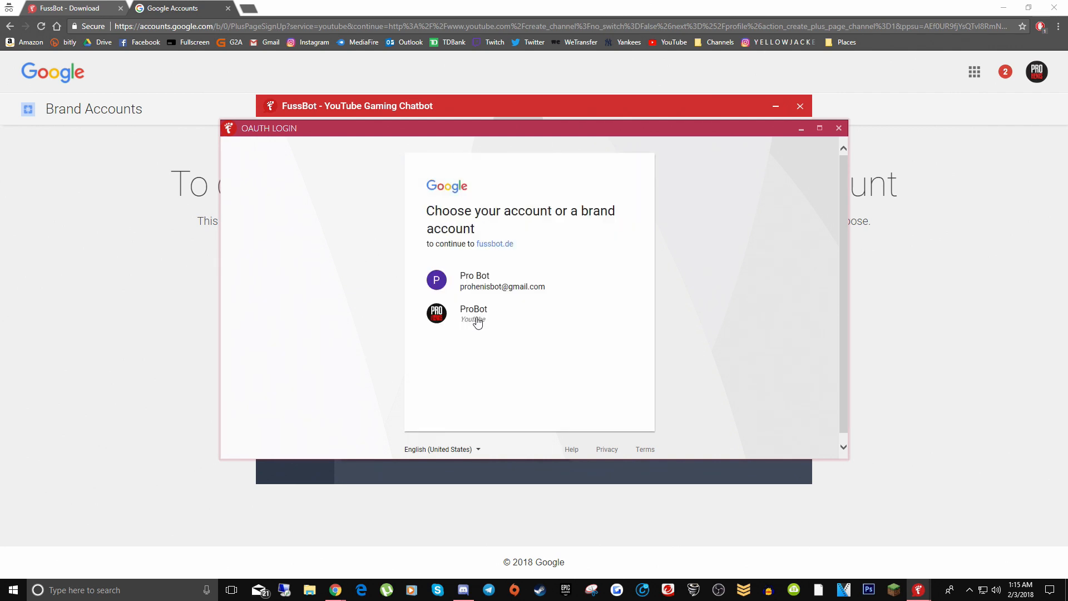
click(474, 313)
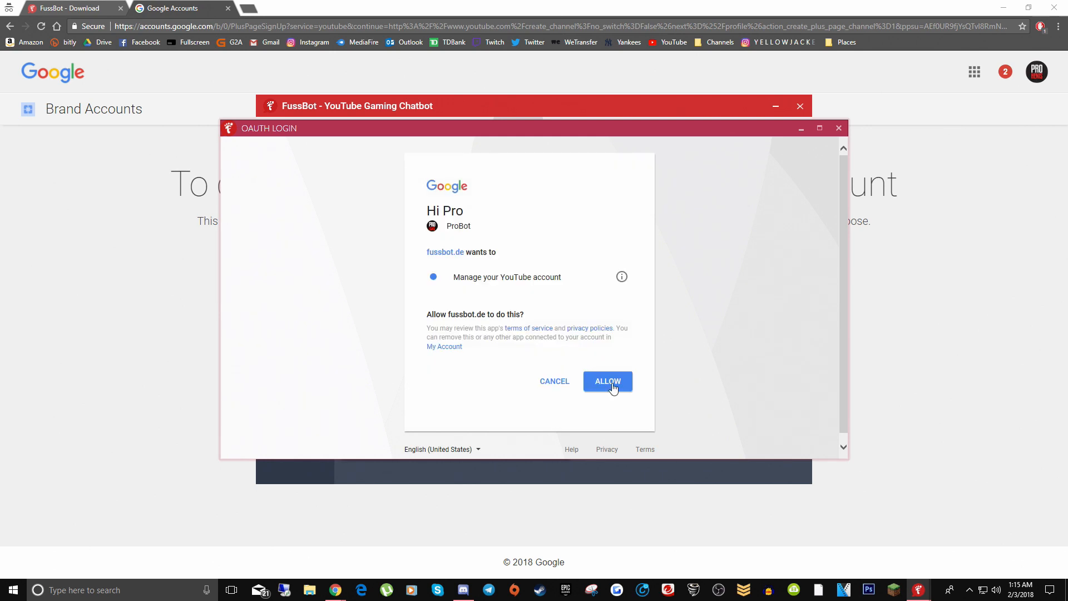
click(606, 381)
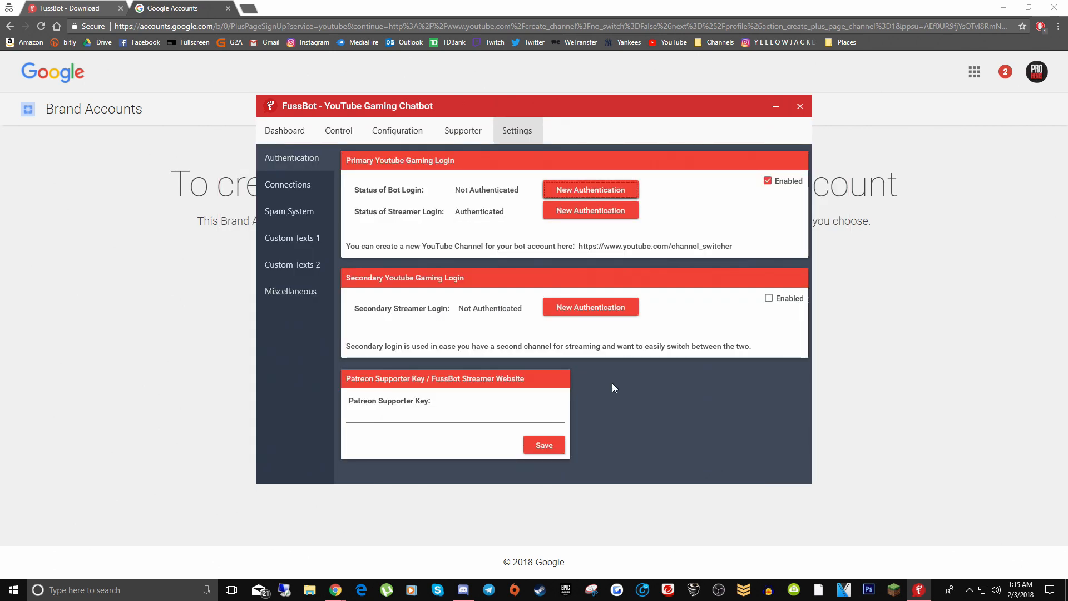
Step: Dismiss the 'Authentication successful!' confirmation so both logins show Authenticated
click(590, 307)
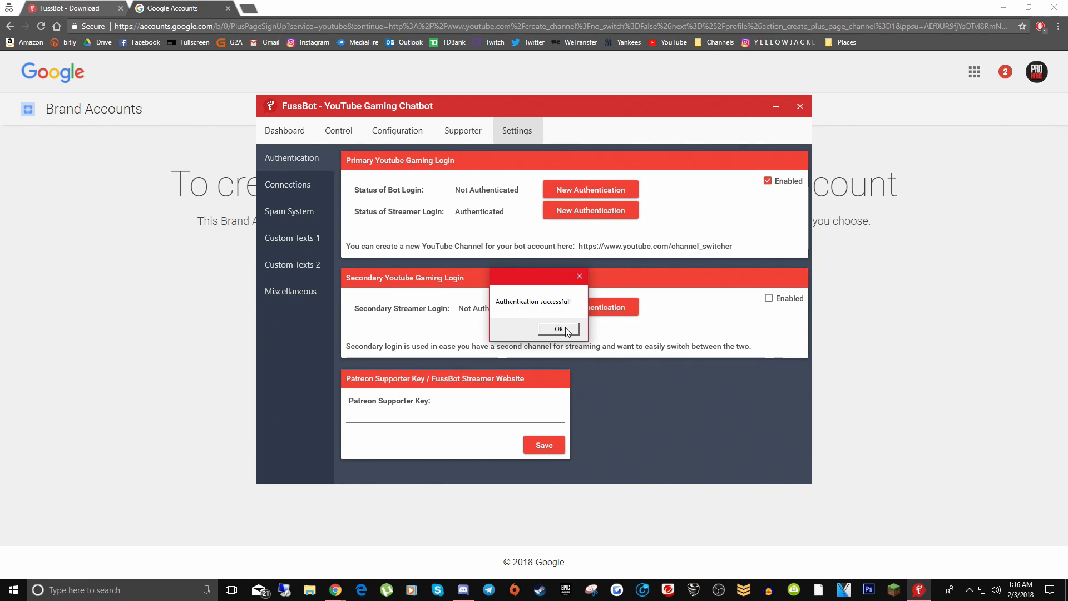
click(558, 328)
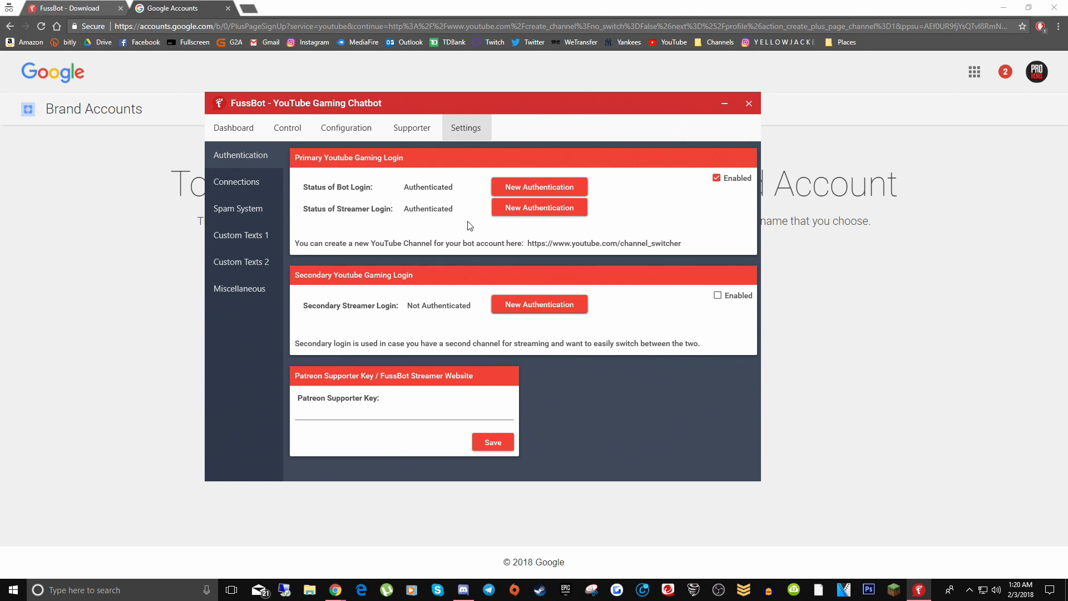
mouse_move(316, 210)
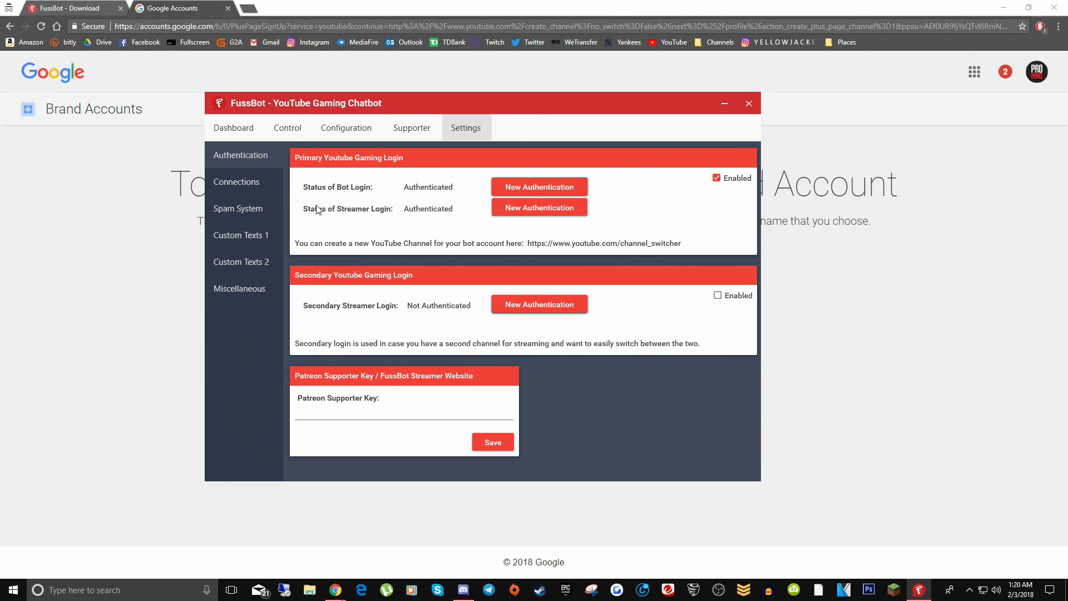
mouse_move(431, 202)
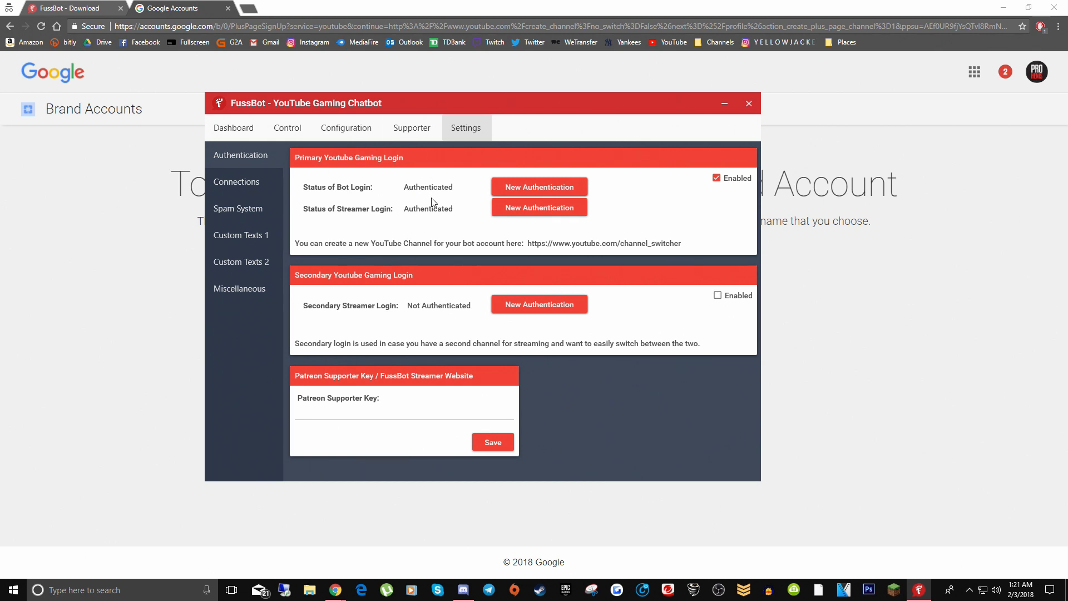
mouse_move(477, 219)
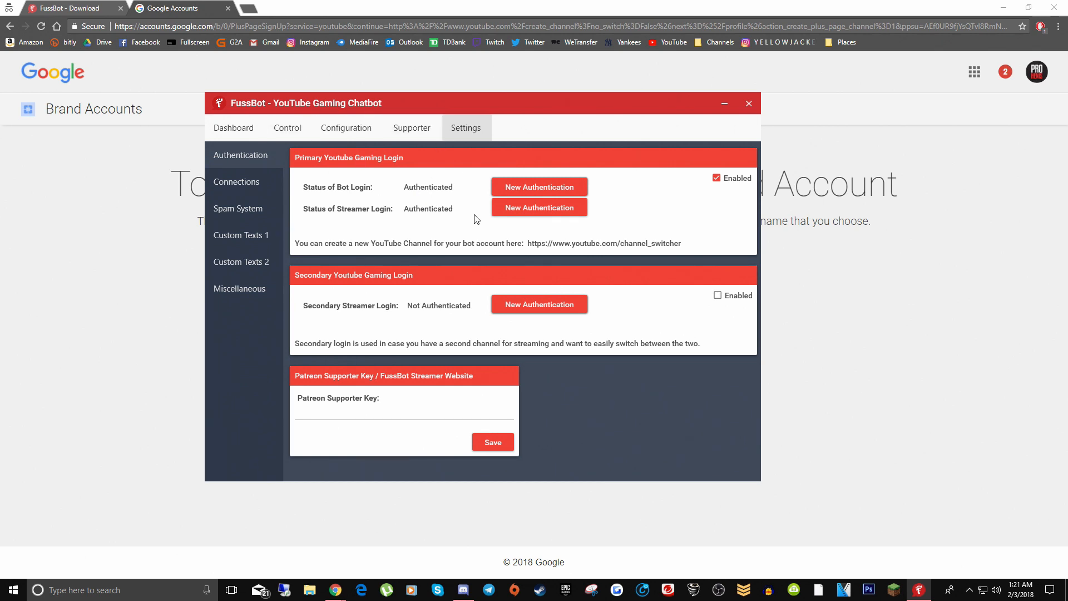
mouse_move(476, 221)
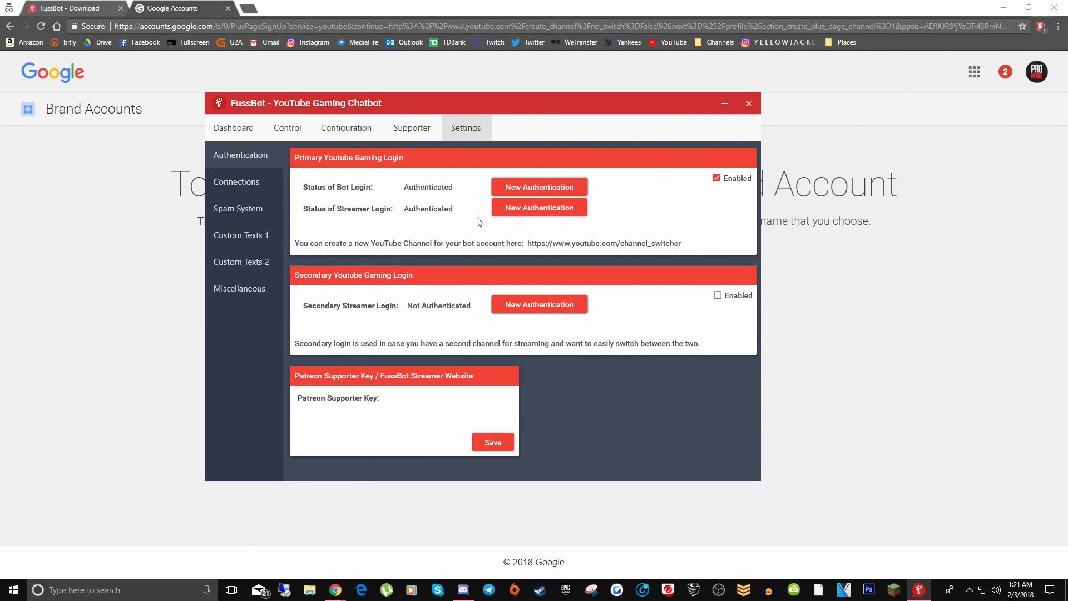
mouse_move(454, 228)
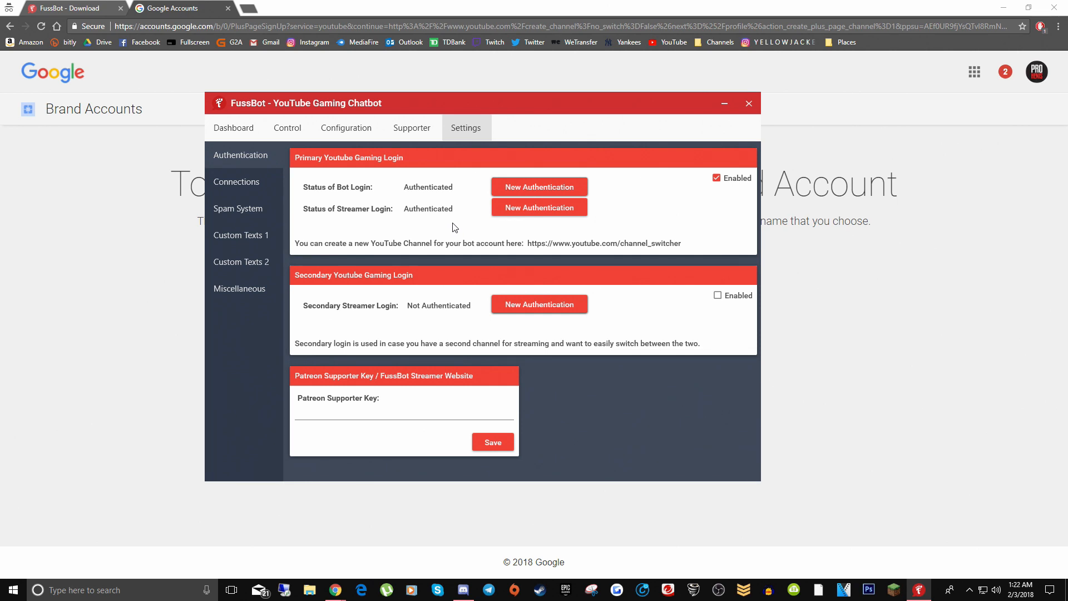
Step: Connect the bot to the YouTube Gaming livestream chat from the Dashboard
click(233, 128)
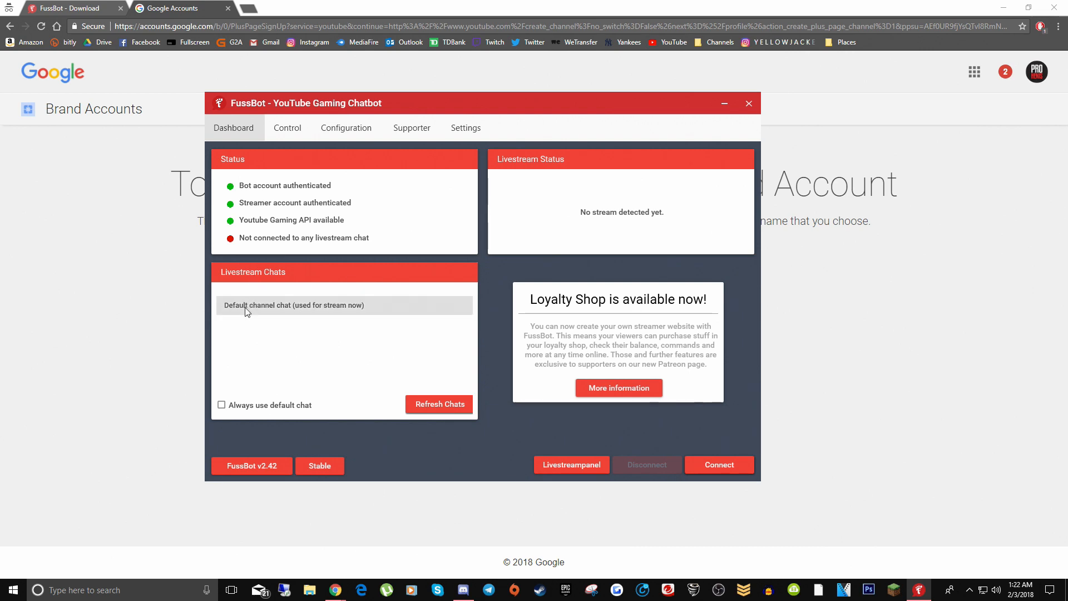
mouse_move(378, 329)
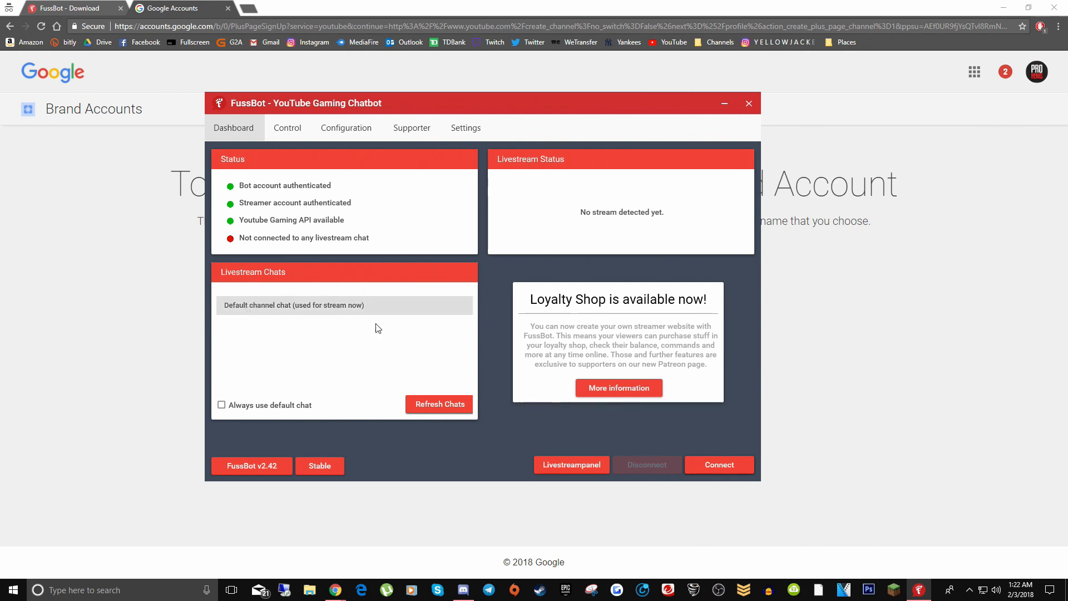
click(718, 464)
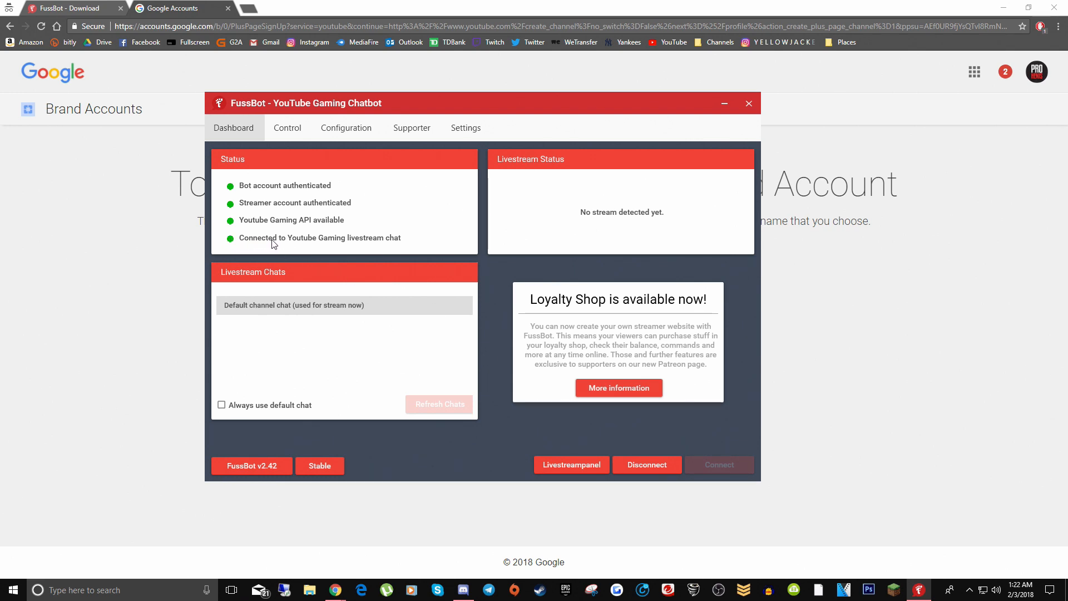
mouse_move(389, 247)
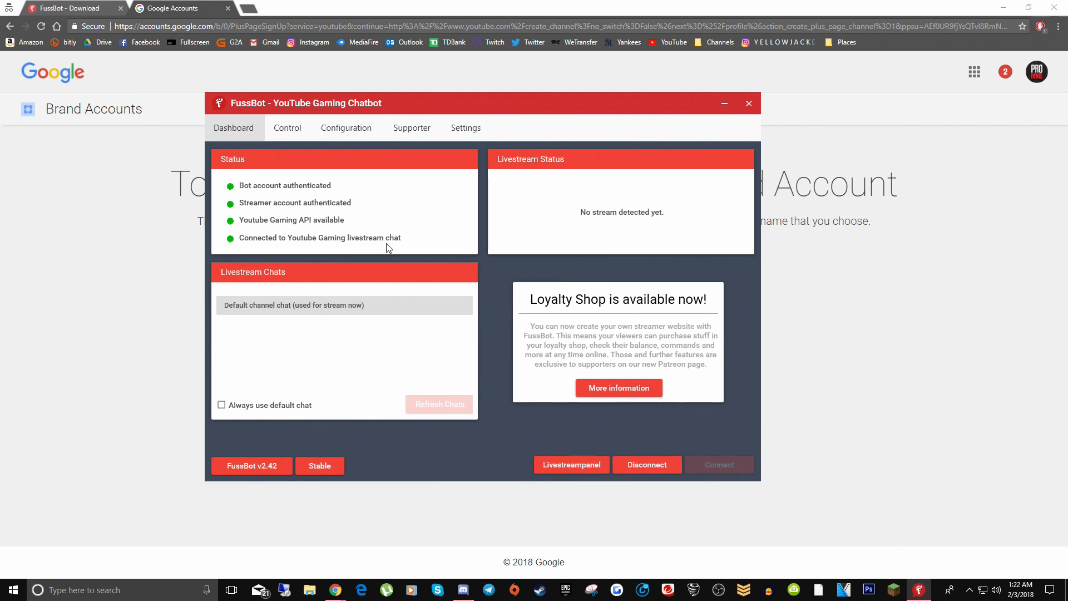
mouse_move(498, 326)
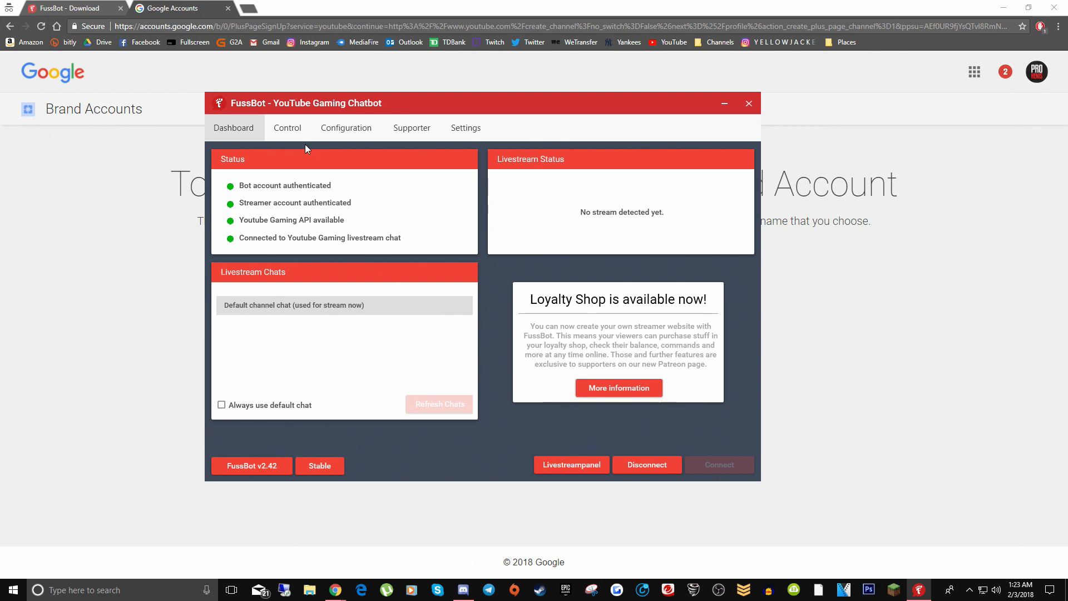
Step: Switch between the Dashboard and Control tabs, finishing on the Control chat panel
click(287, 127)
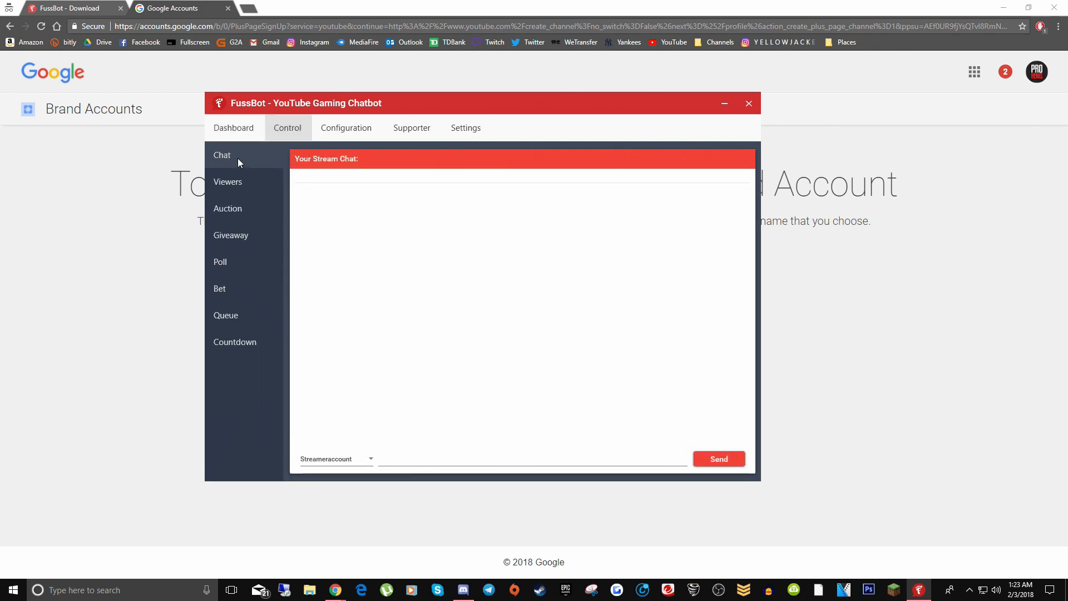
mouse_move(561, 301)
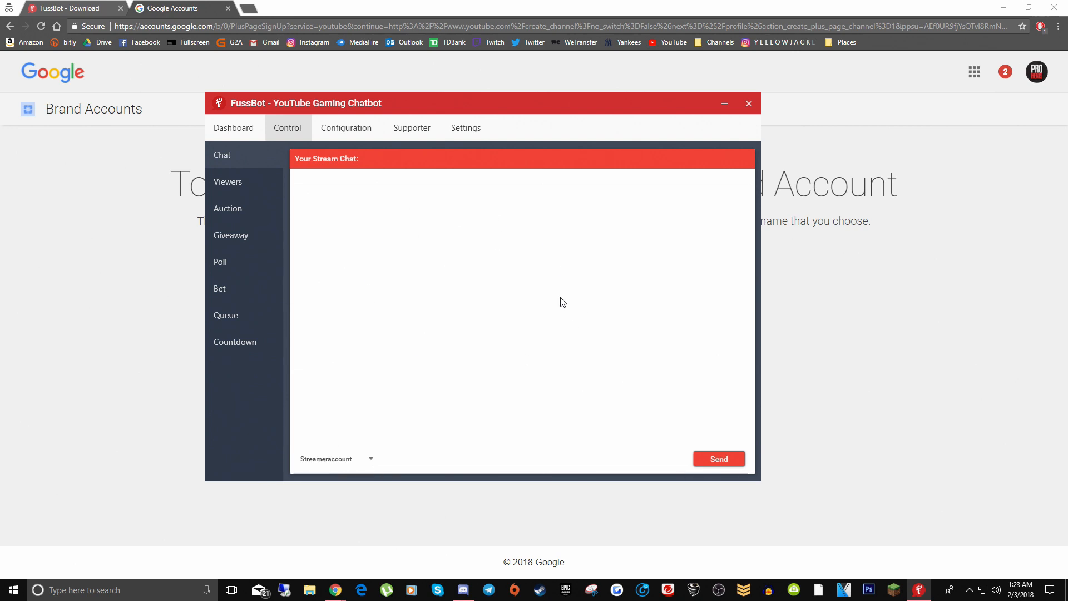
mouse_move(334, 168)
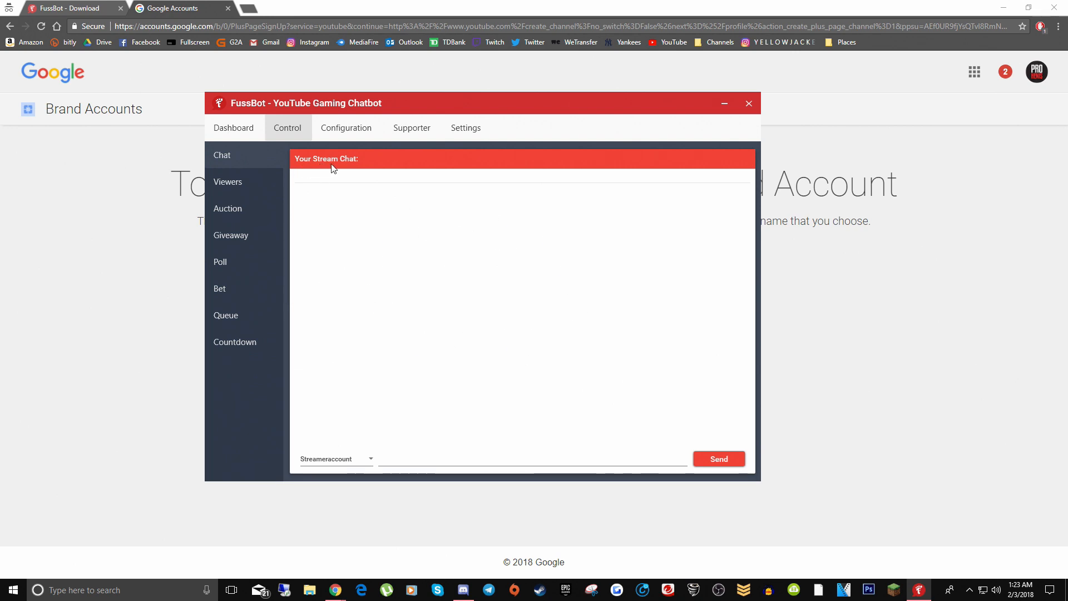
mouse_move(596, 320)
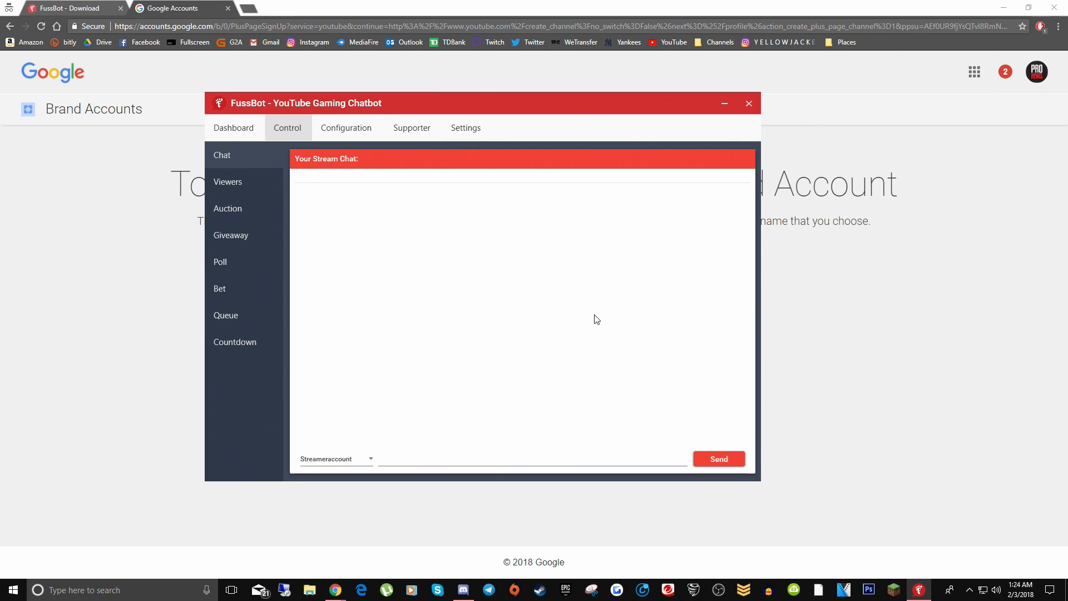
click(234, 127)
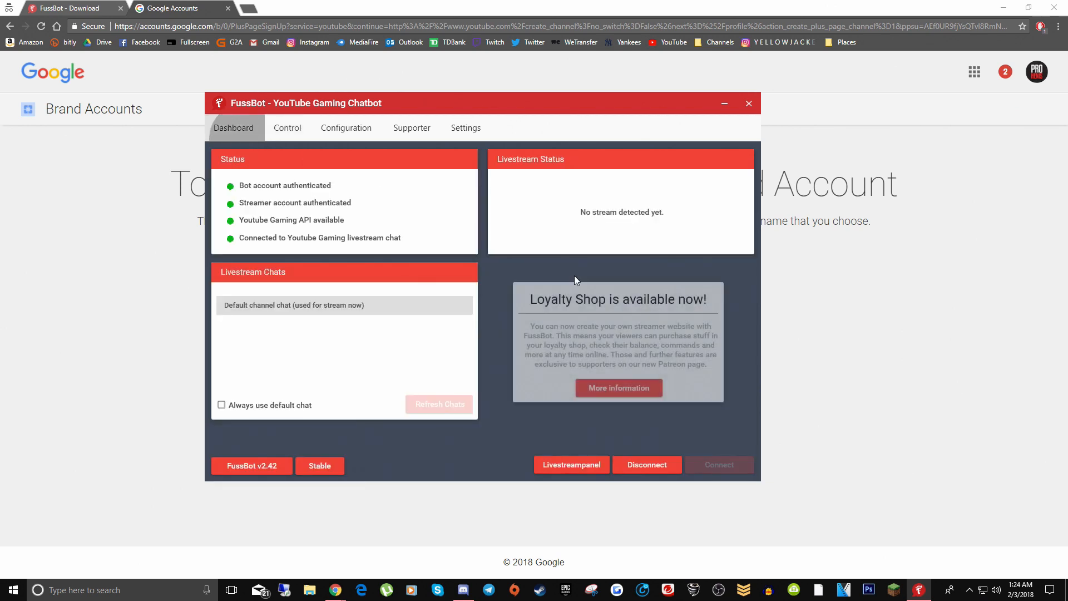
click(287, 128)
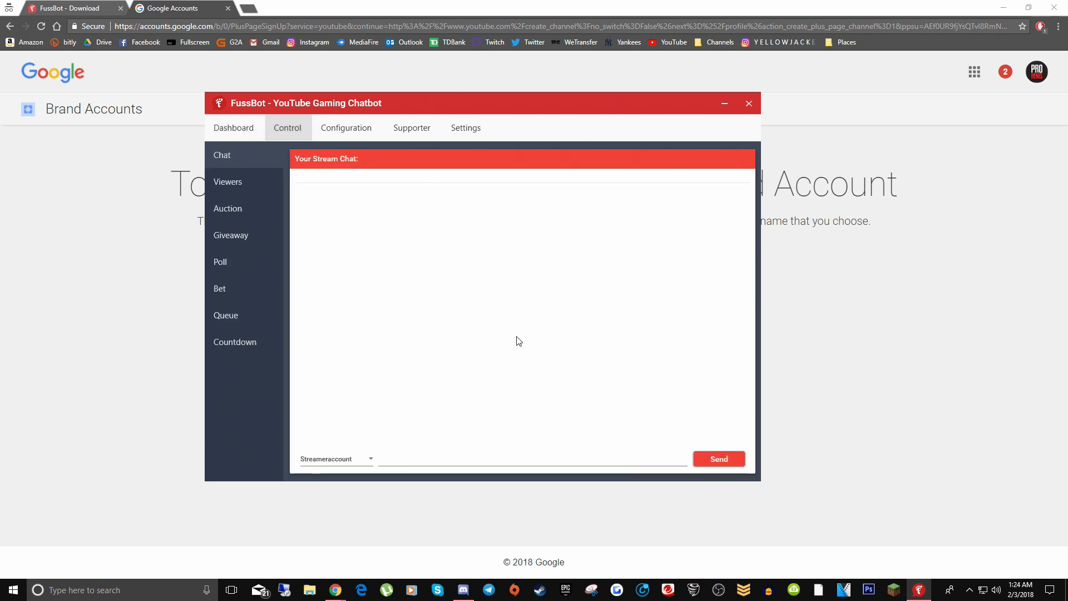
mouse_move(661, 325)
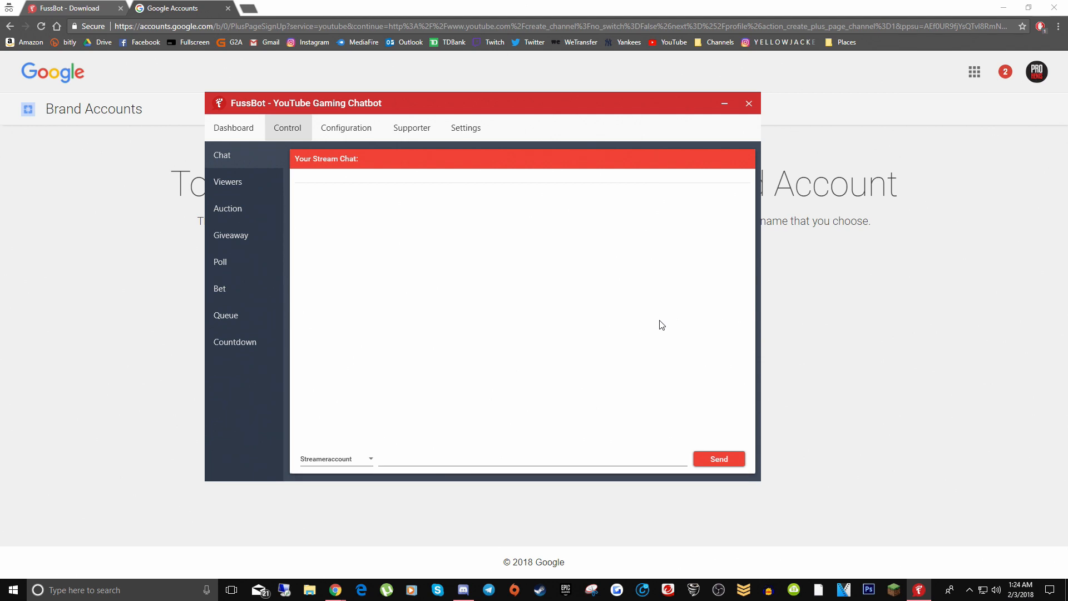
click(234, 127)
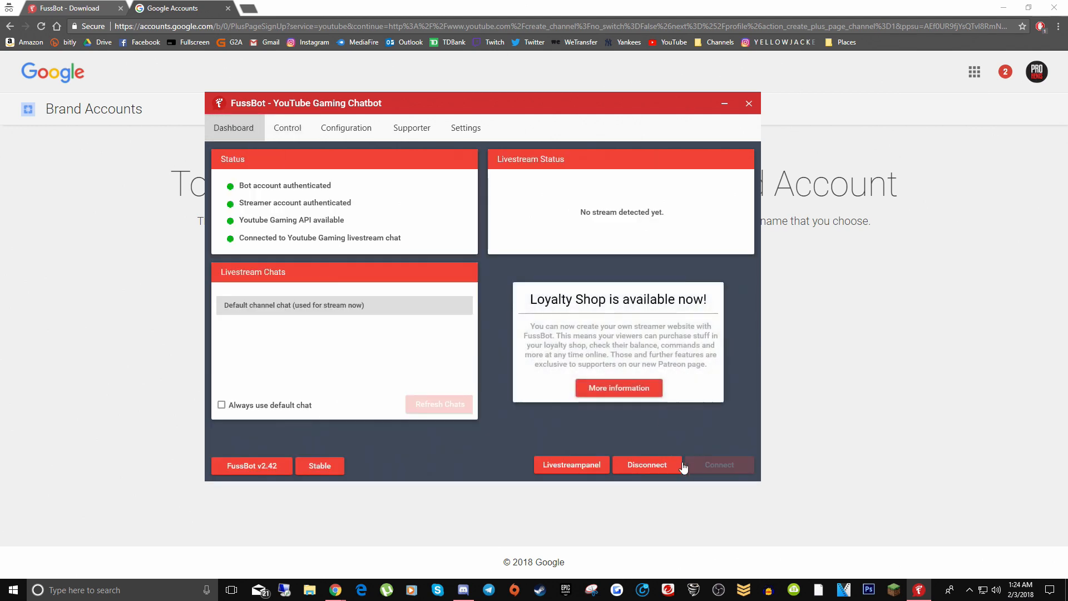
click(287, 127)
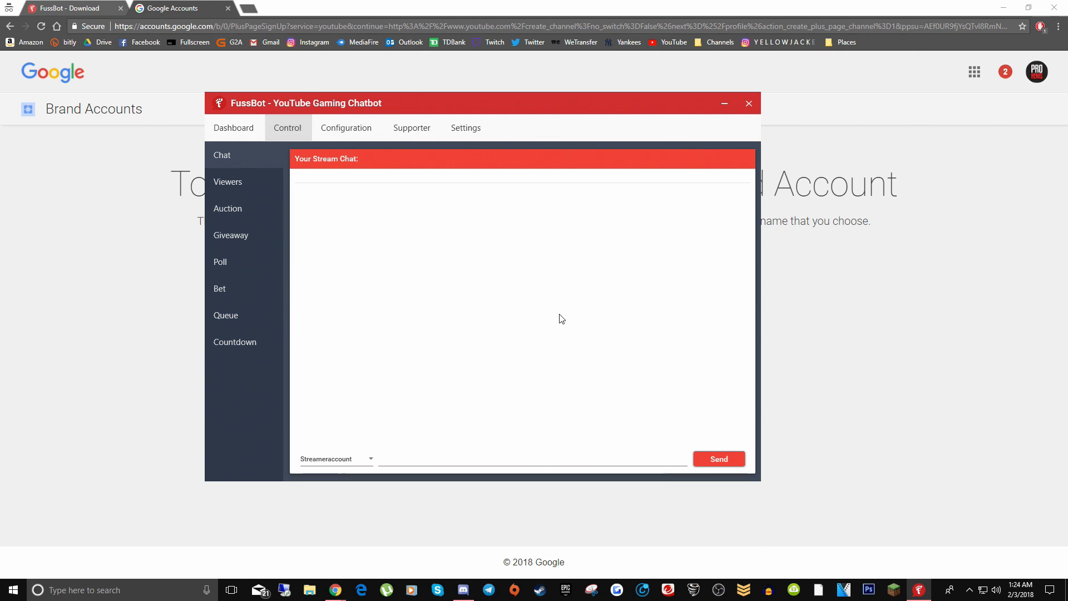
mouse_move(542, 106)
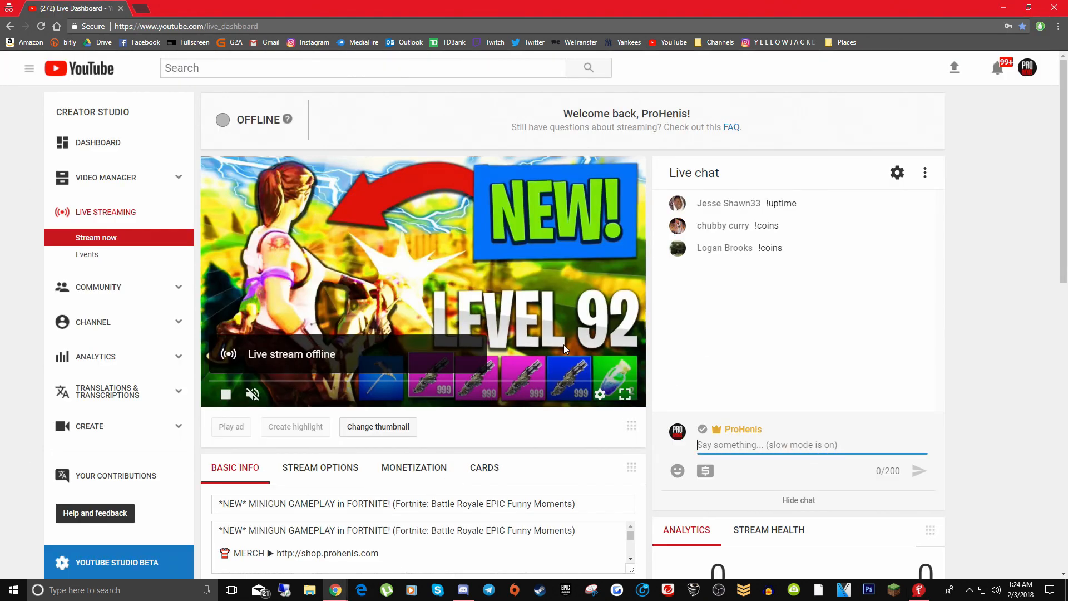
mouse_move(779, 307)
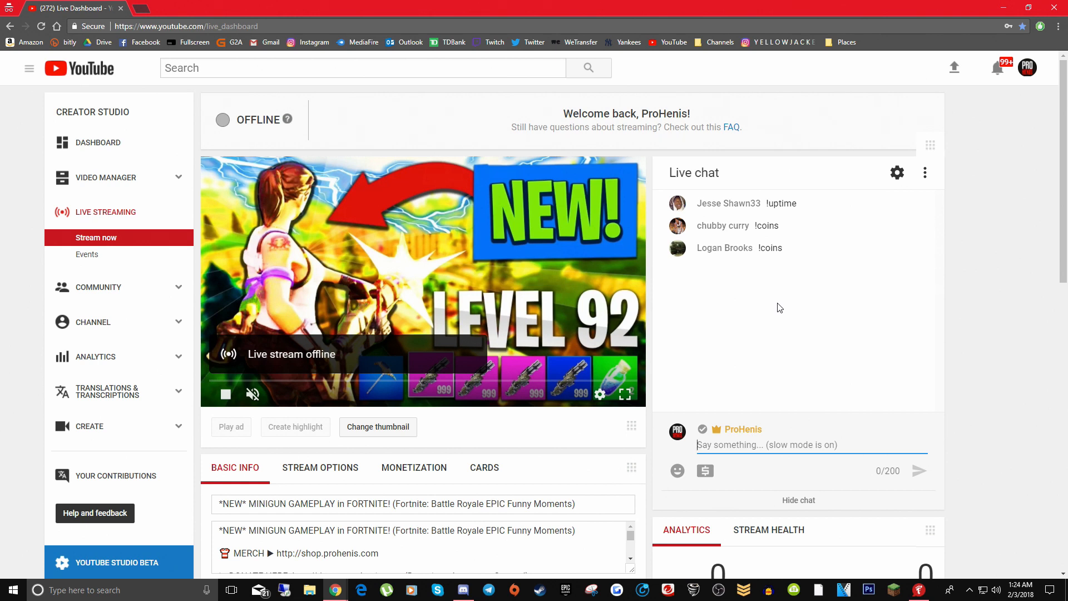
mouse_move(795, 359)
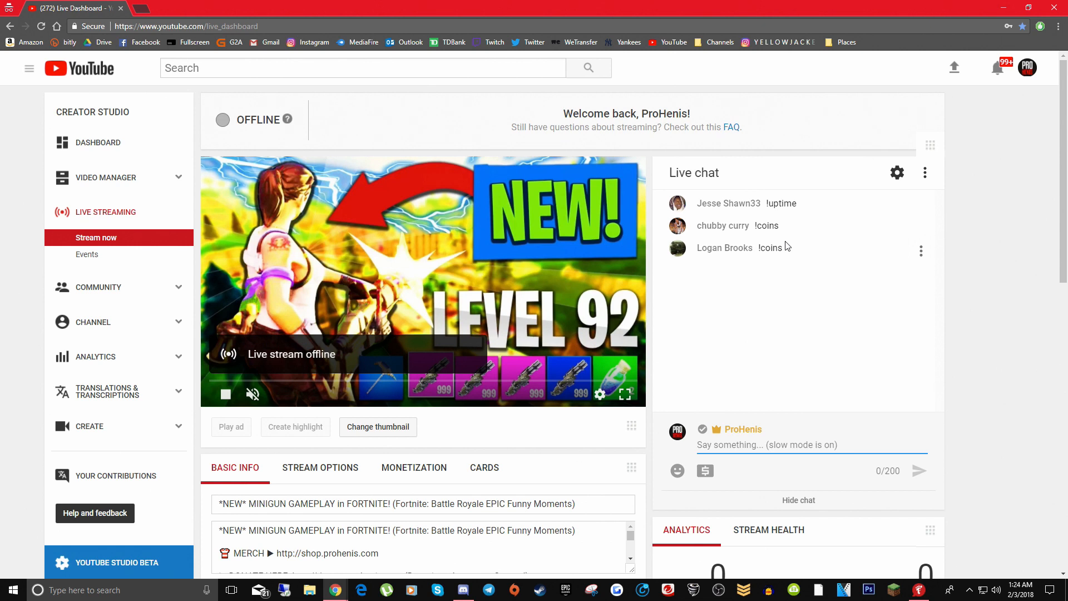
mouse_move(788, 249)
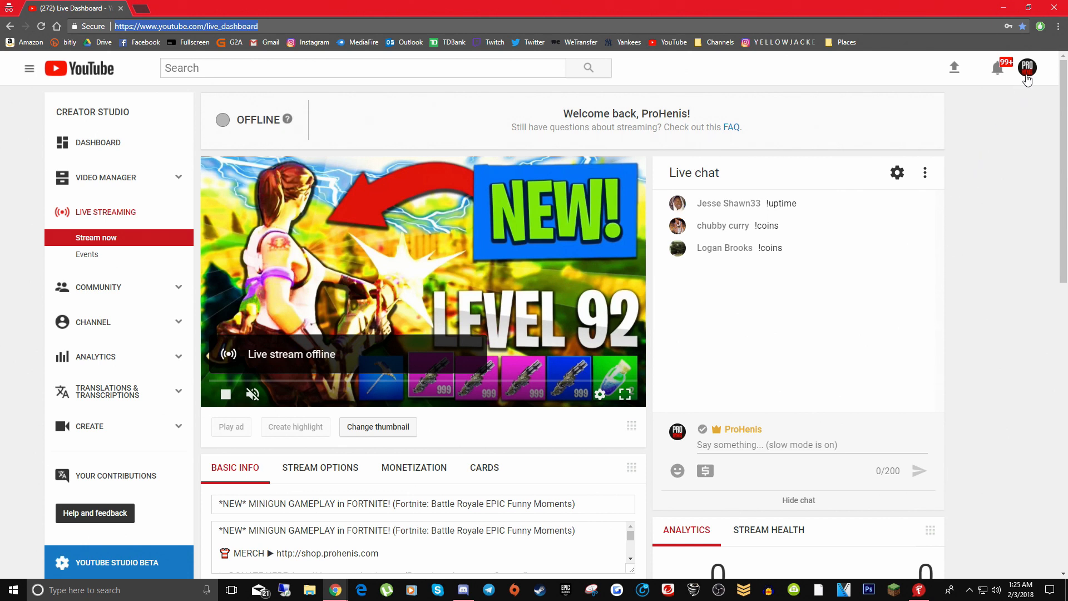
mouse_move(1033, 80)
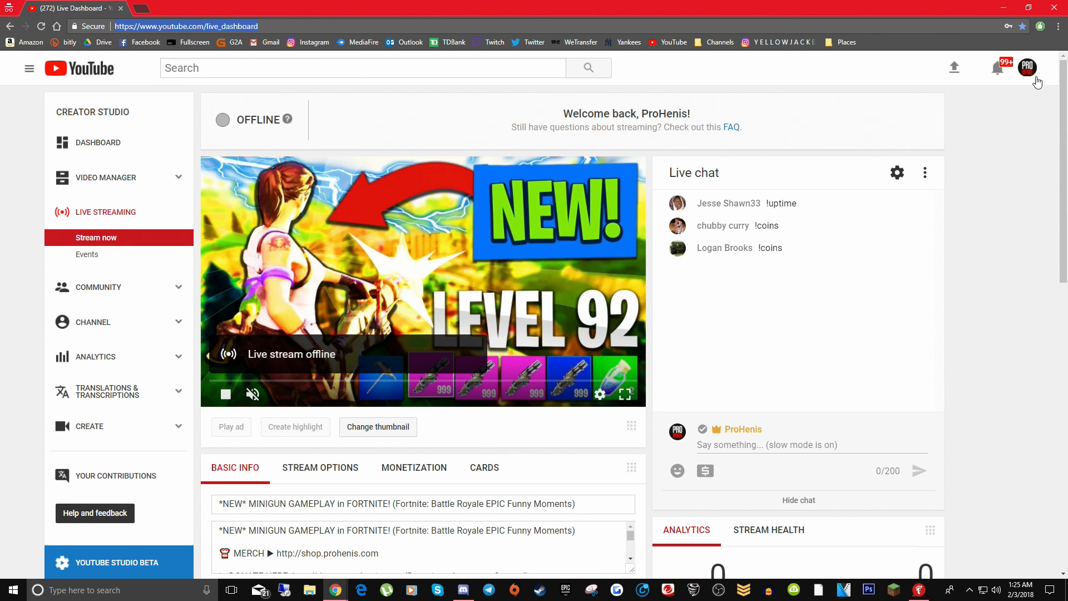
mouse_move(1034, 87)
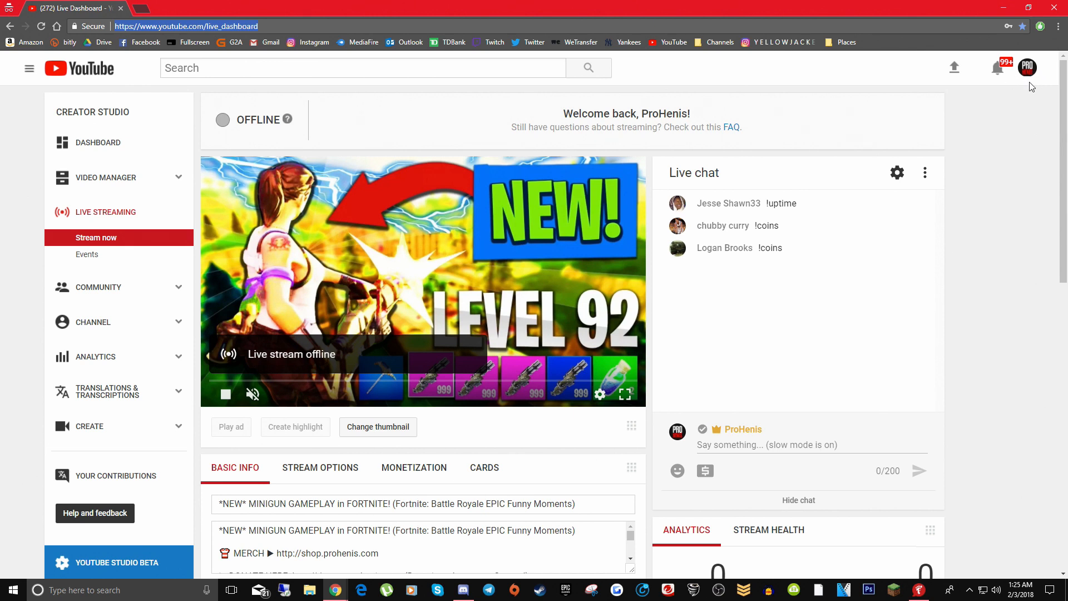
mouse_move(1028, 67)
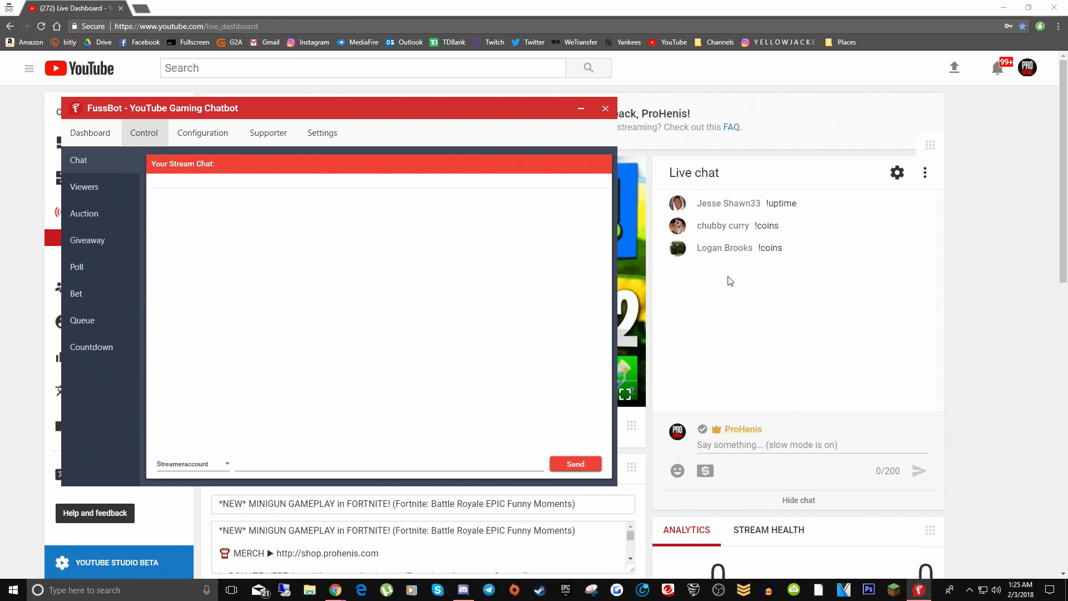
mouse_move(765, 337)
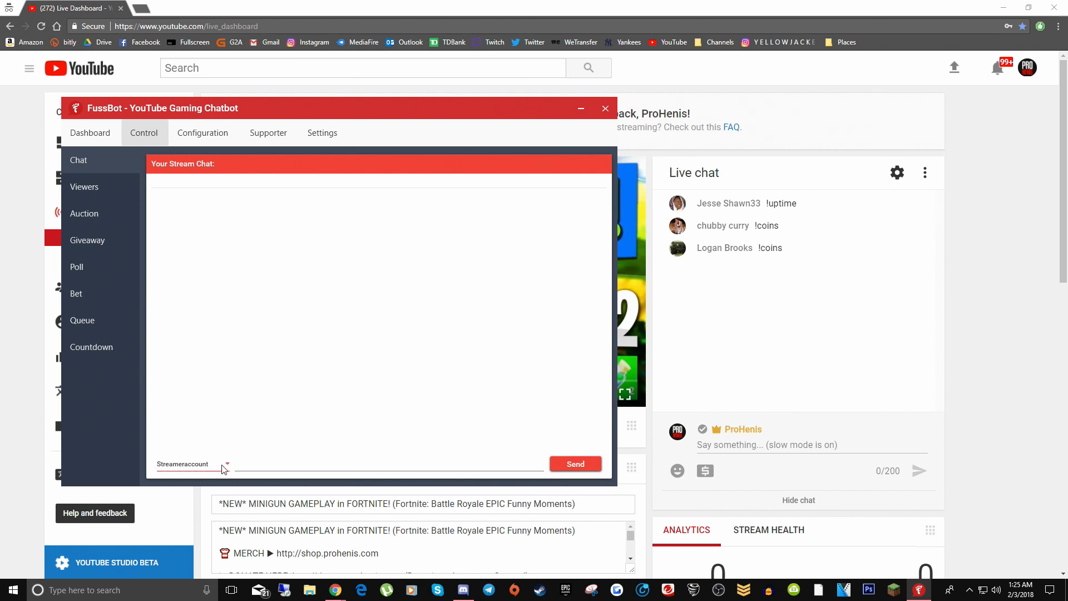
Step: Send the message 'hello' to the live chat as the streamer account
click(227, 465)
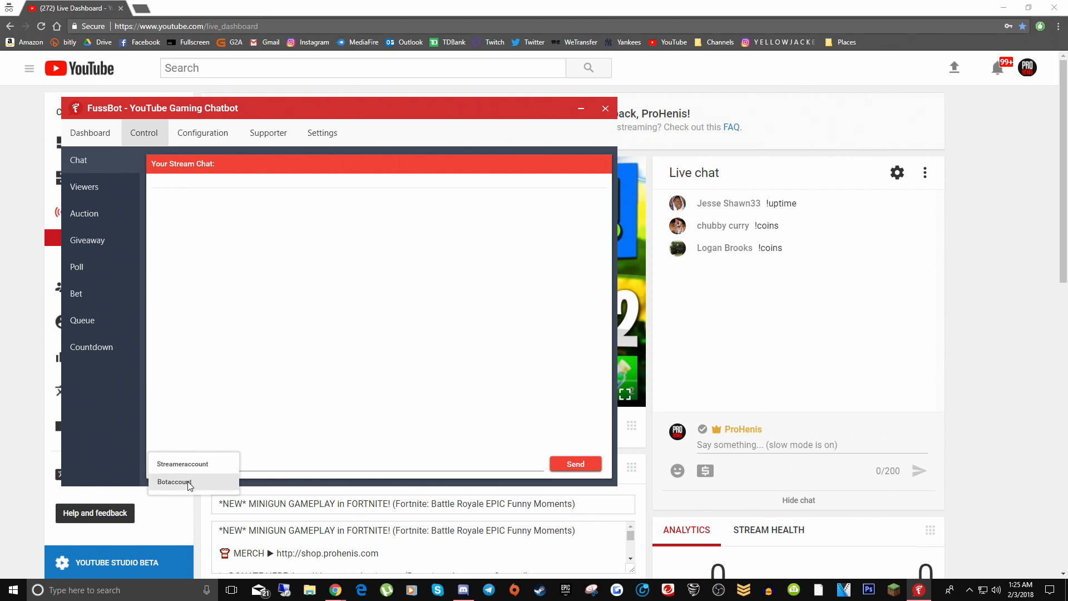
click(182, 463)
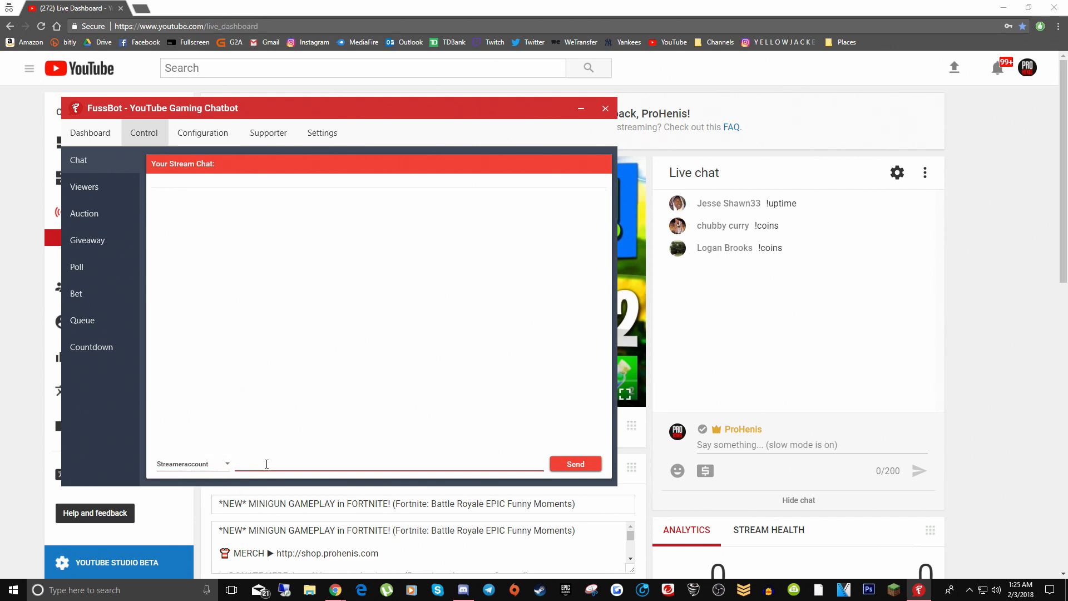
text(hello)
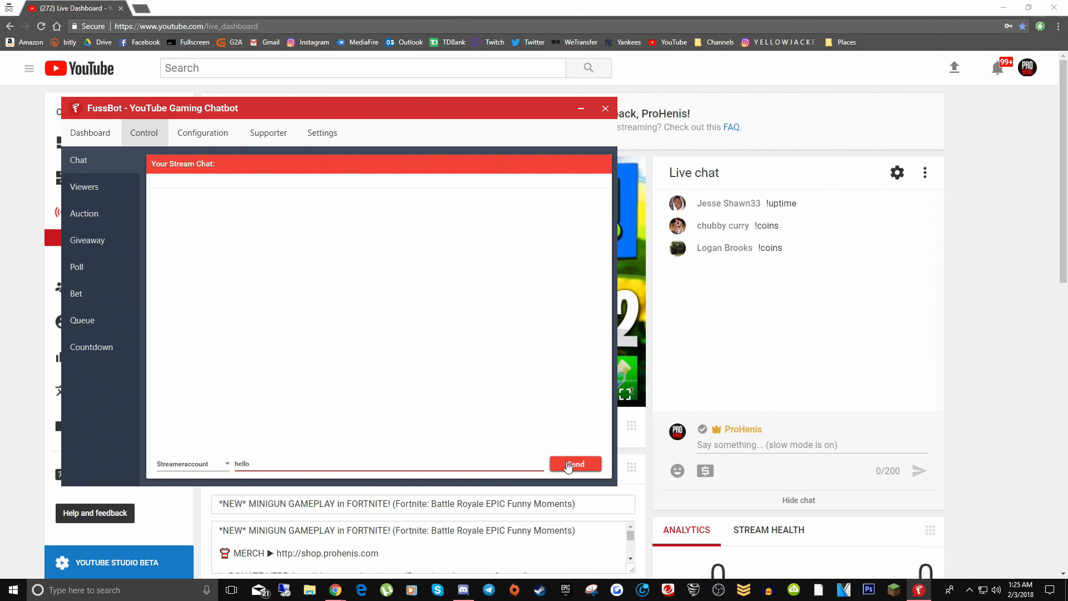
mouse_move(740, 320)
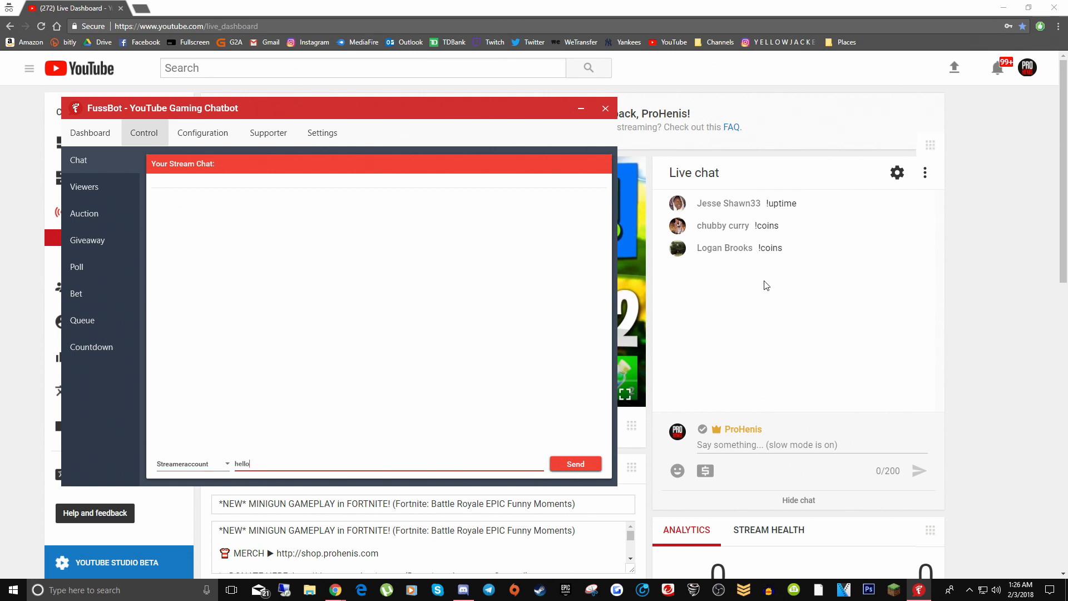
click(574, 464)
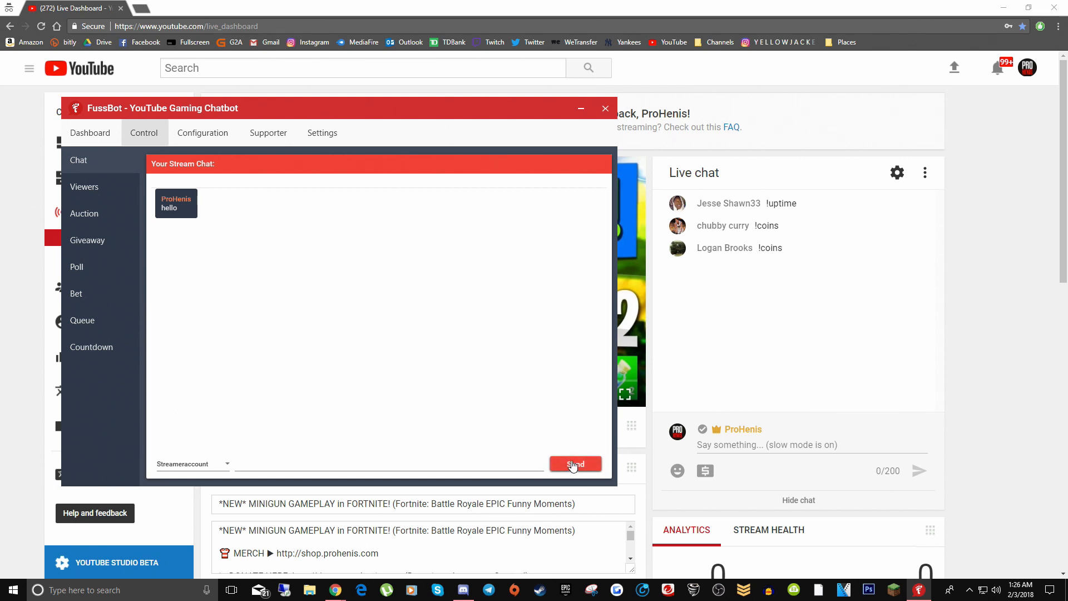
click(574, 463)
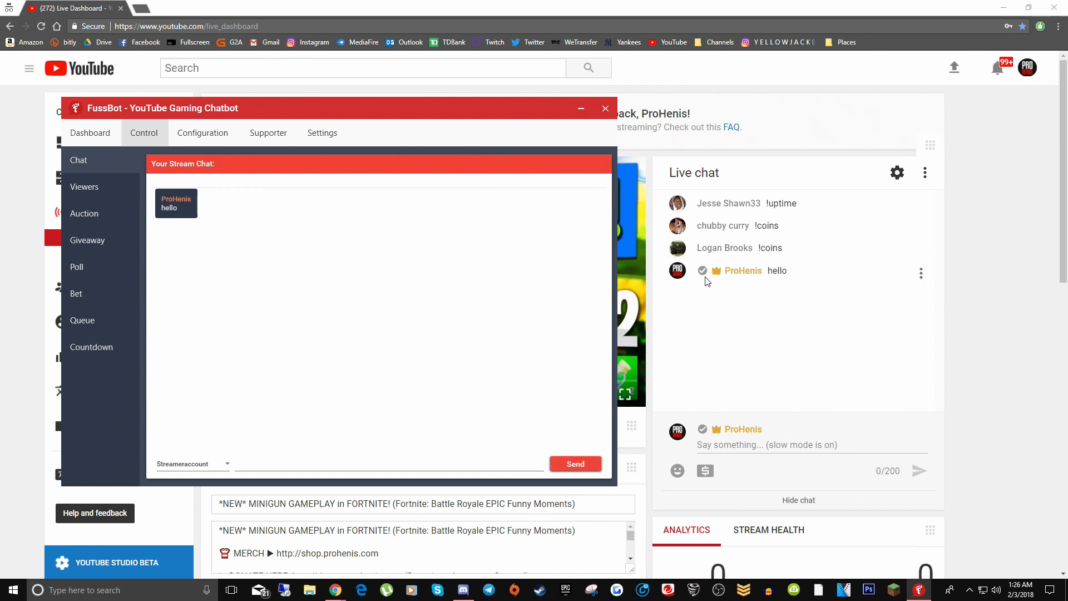
mouse_move(785, 274)
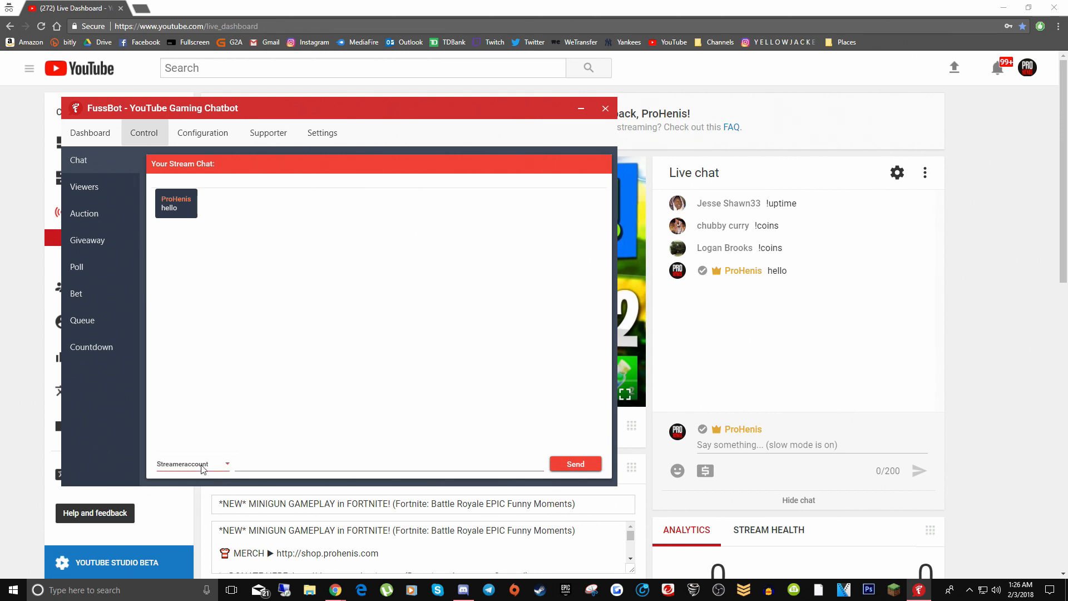
Step: Send the message 'hey' to the live chat as the bot account
click(194, 464)
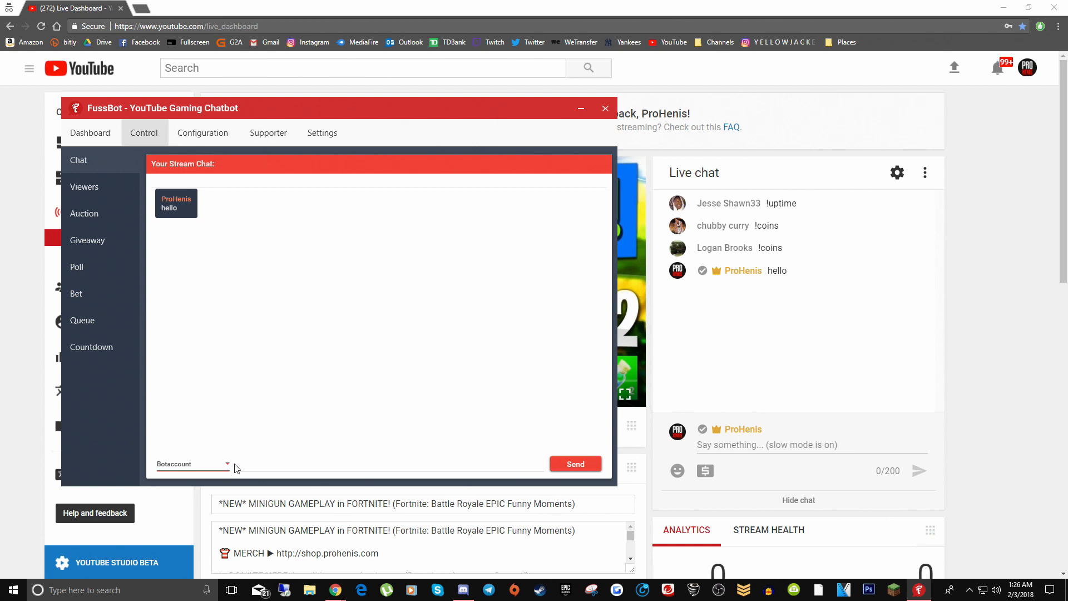
text(he)
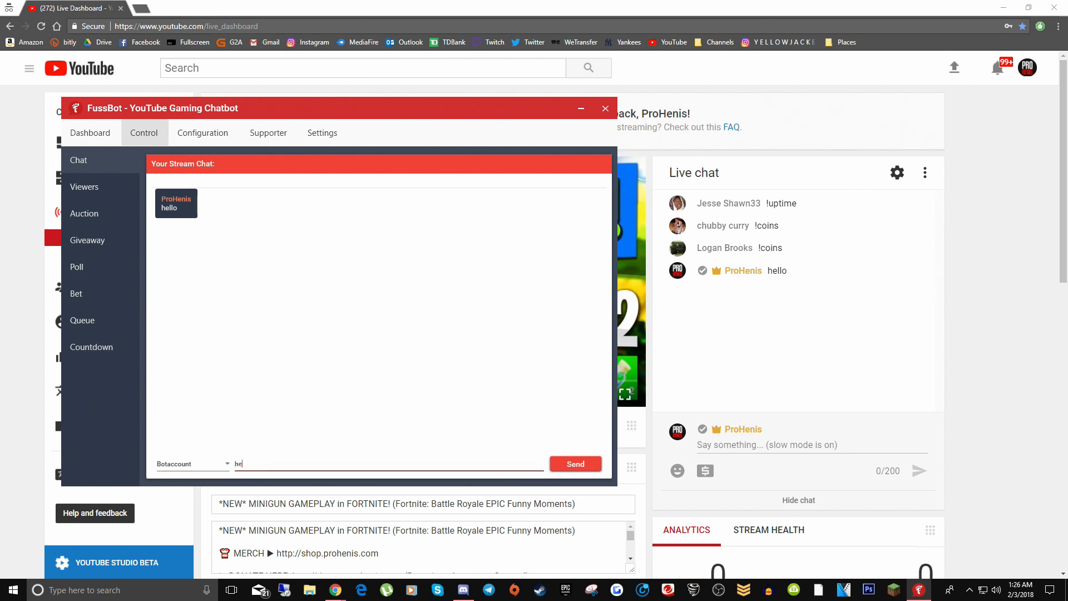
click(574, 463)
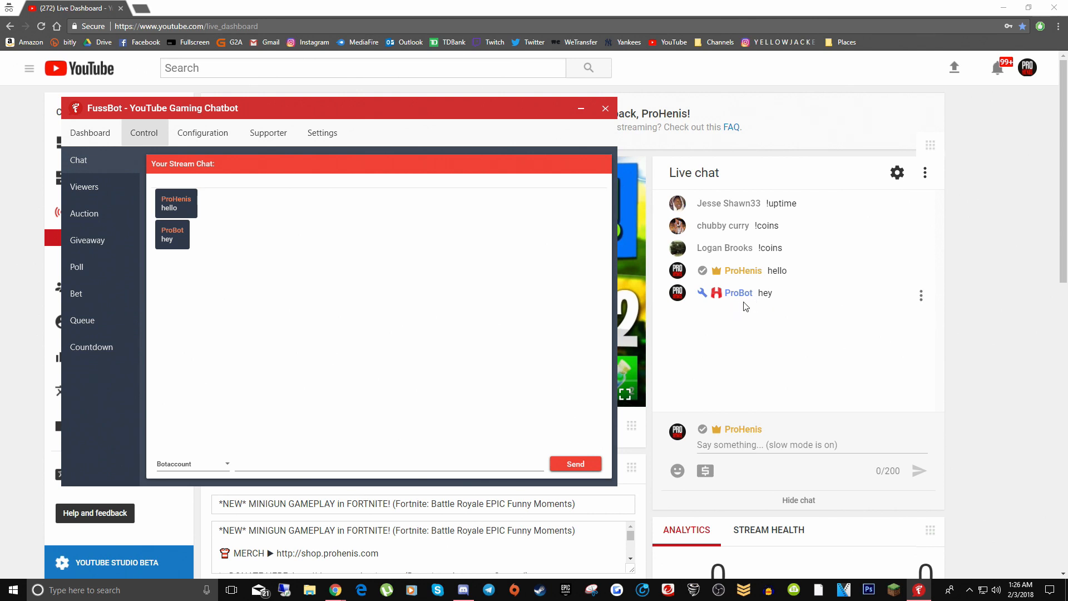
mouse_move(755, 303)
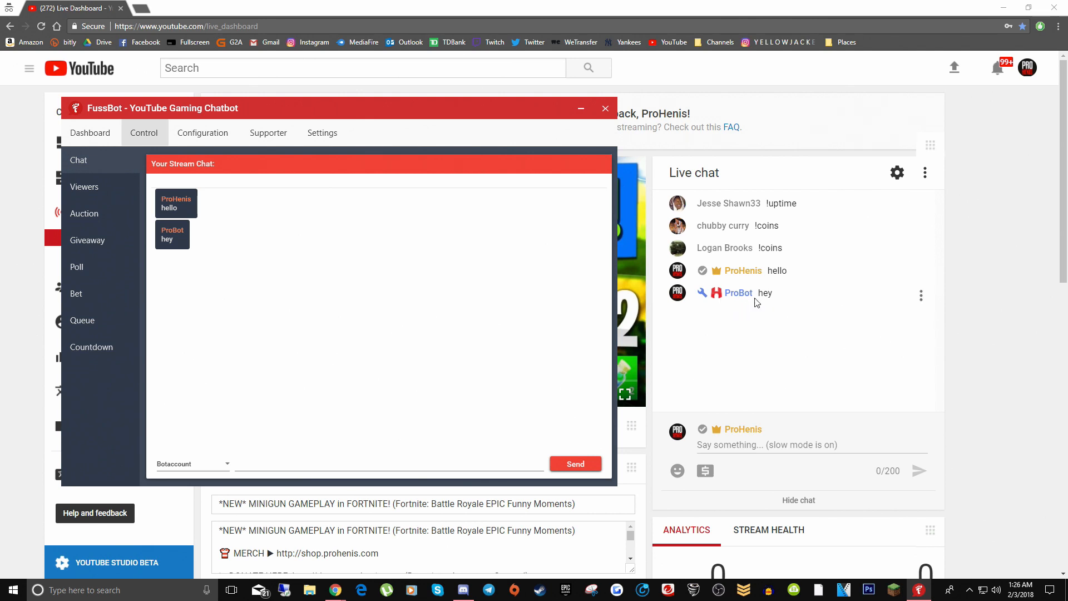
mouse_move(921, 300)
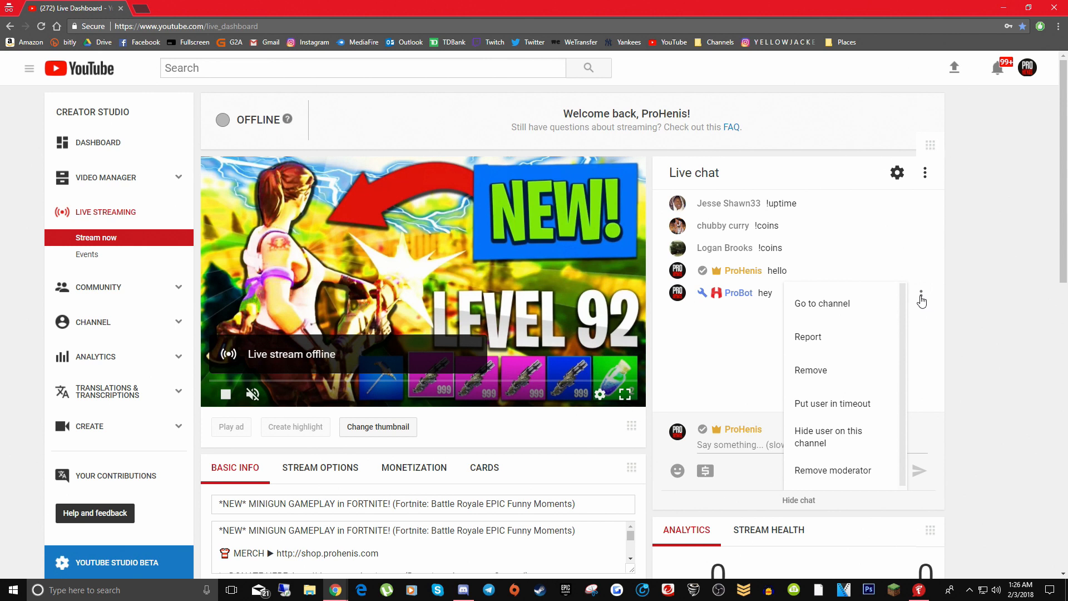
mouse_move(862, 354)
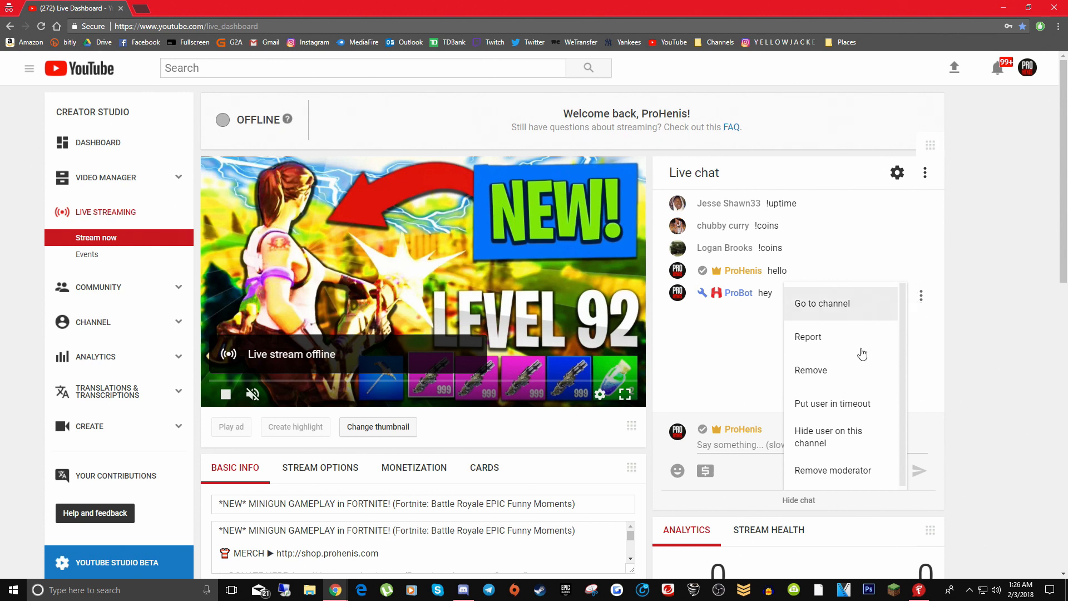
mouse_move(826, 475)
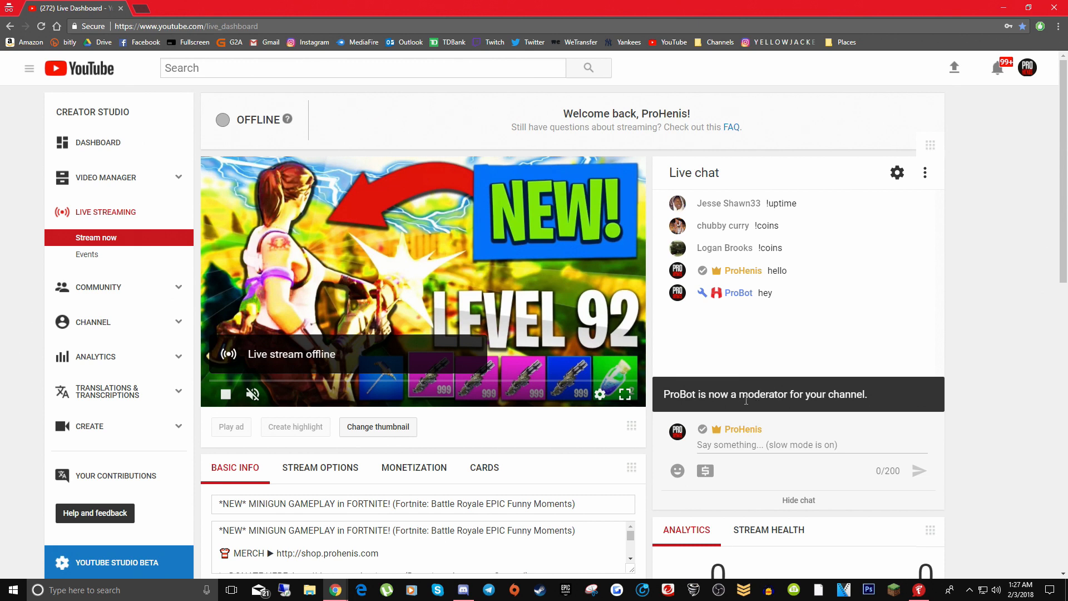
mouse_move(783, 355)
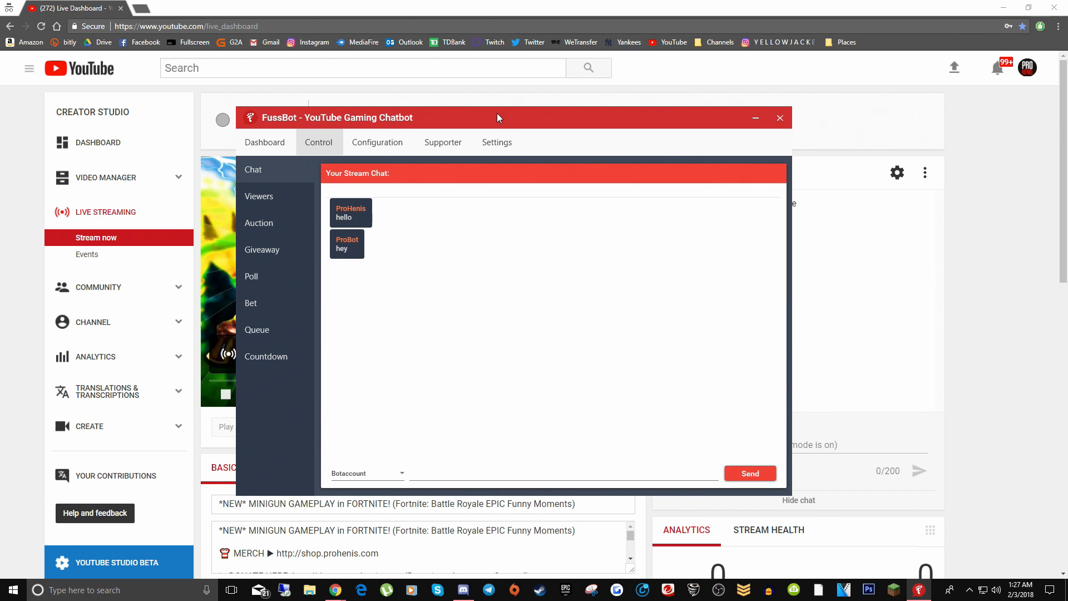
Step: View the Coins System configuration, then return to the Dashboard status overview
click(377, 142)
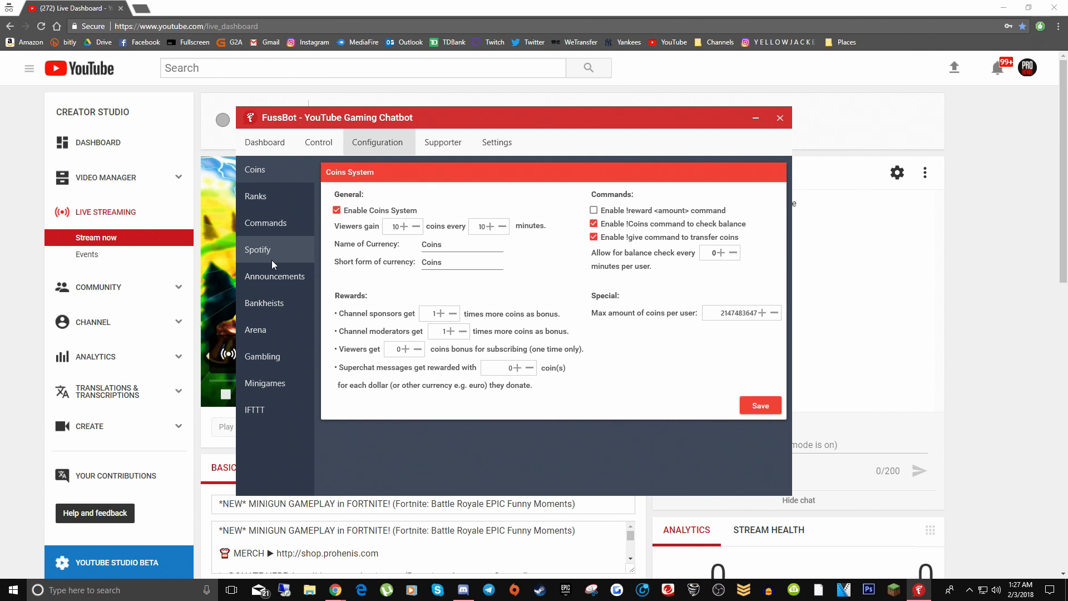
click(264, 142)
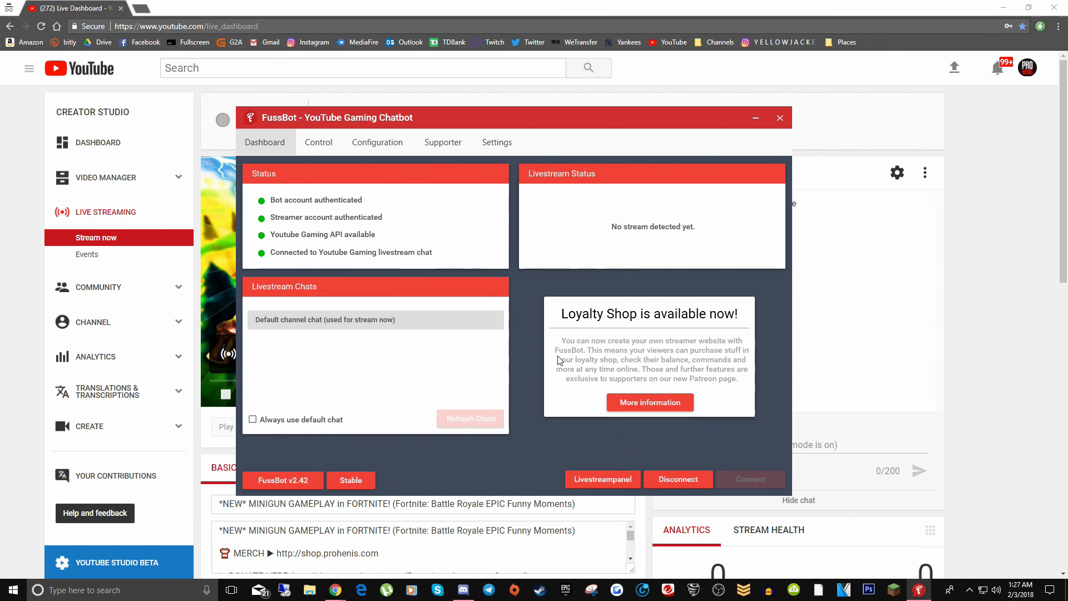
mouse_move(532, 315)
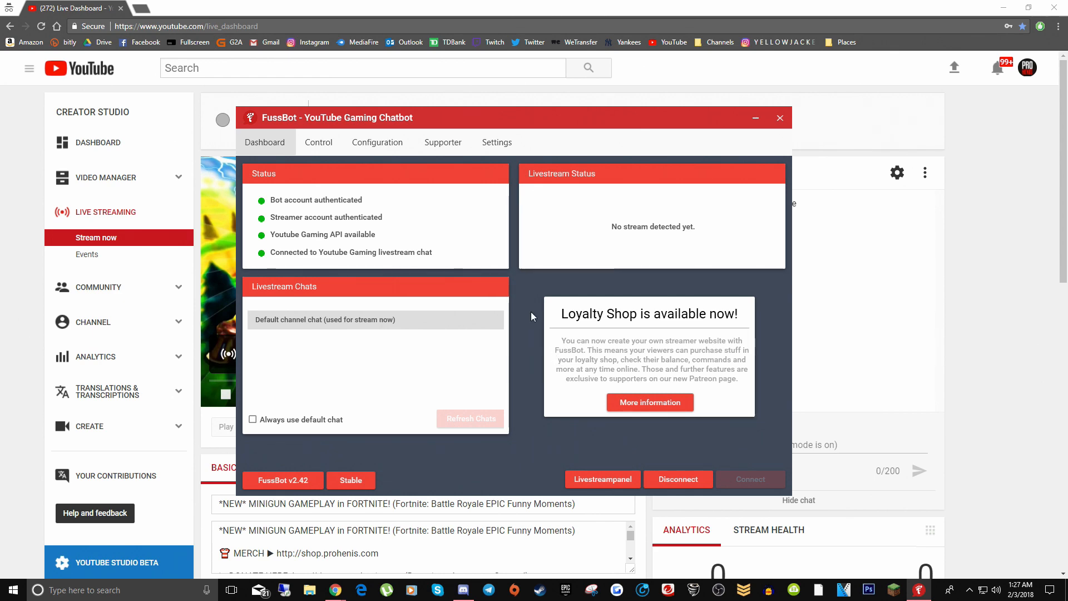